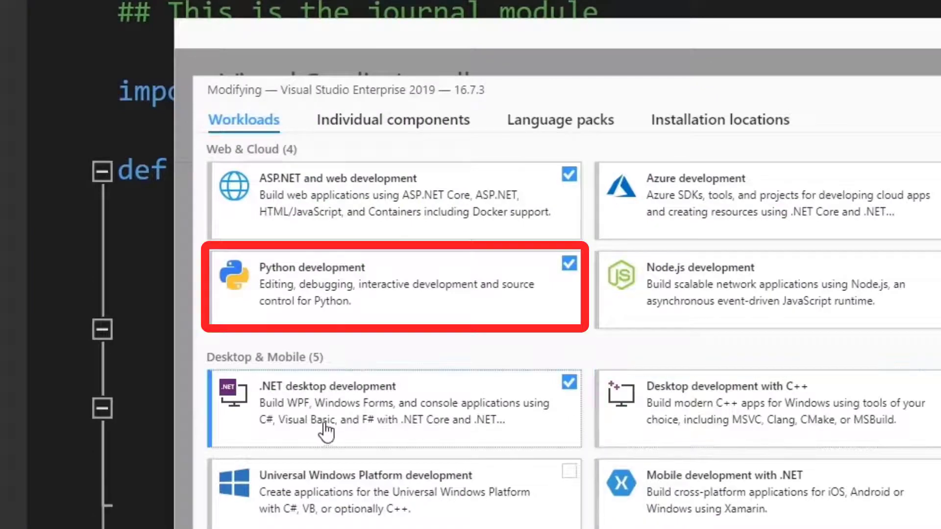
{"action": "mouse_move", "coordinate": [384, 309]}
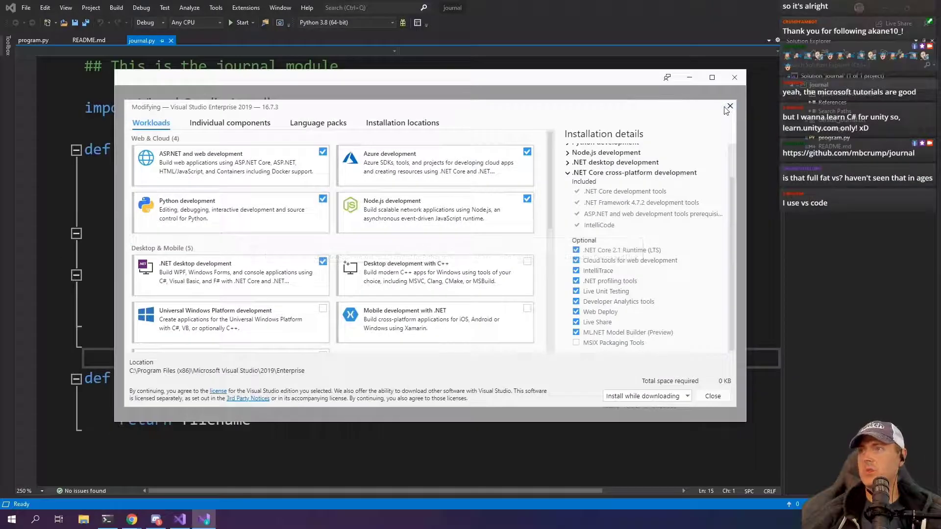
Step: Close the installer and start the journal app, showing the saved entry in the console
{"action": "left_click", "coordinate": [730, 107]}
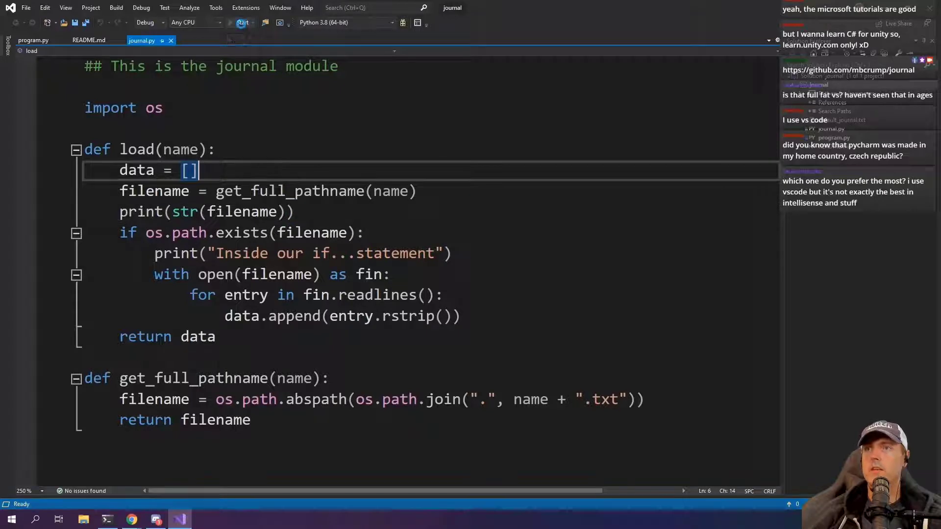
{"action": "left_click", "coordinate": [242, 22]}
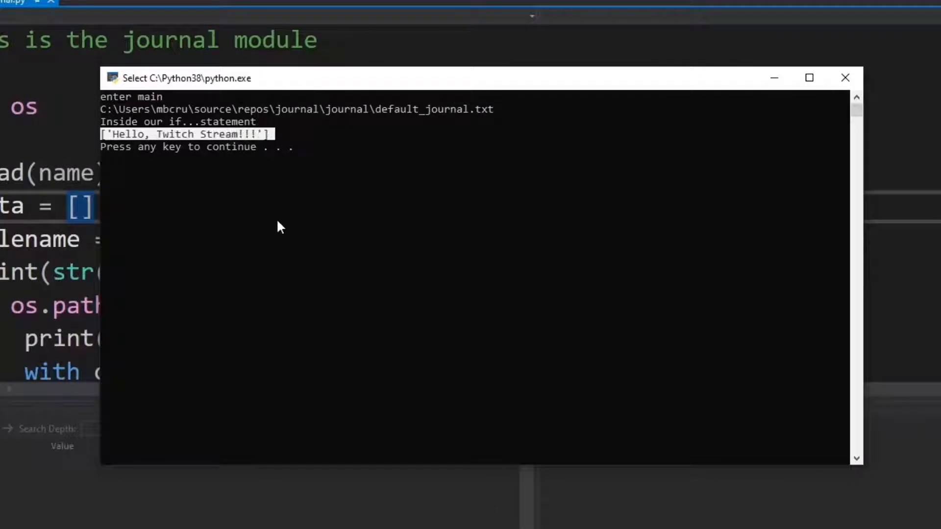
{"action": "mouse_move", "coordinate": [189, 130]}
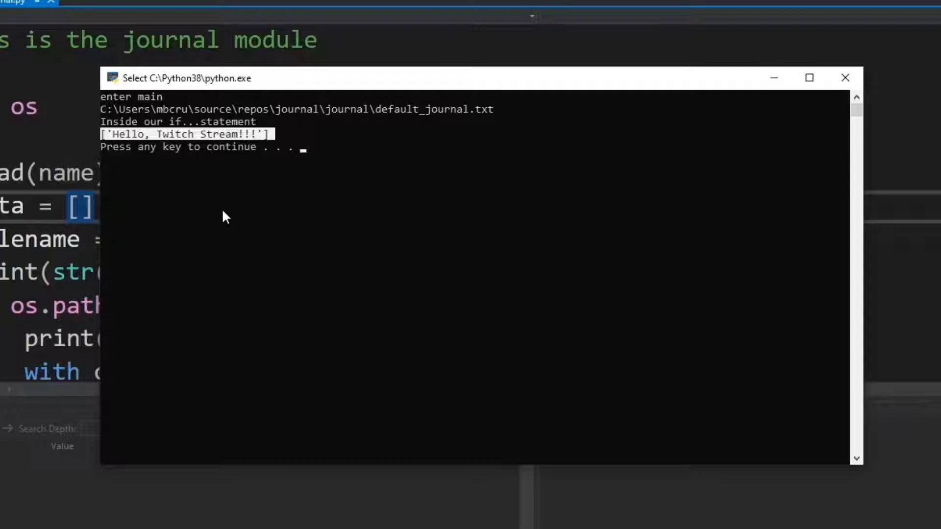
{"action": "mouse_move", "coordinate": [354, 295]}
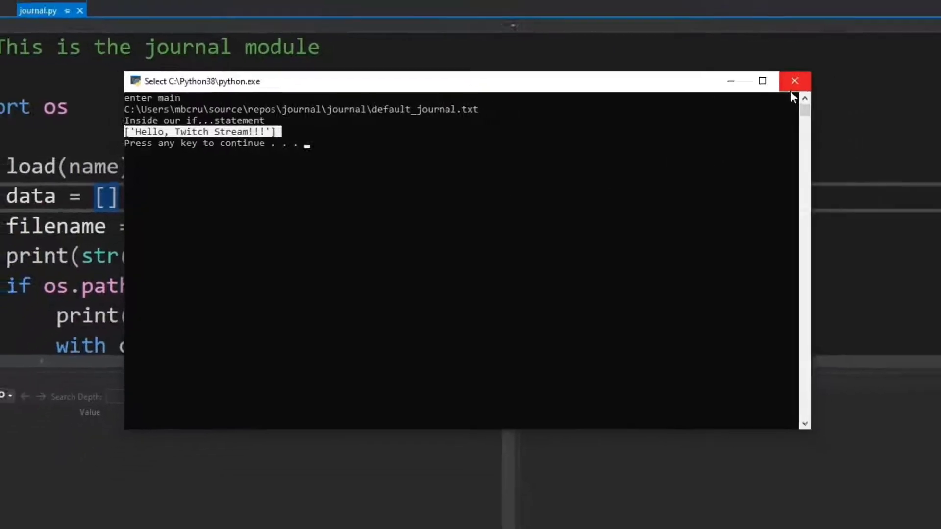
Step: Close the console and highlight default_journal in program.py's loadfile call
{"action": "left_click", "coordinate": [794, 81]}
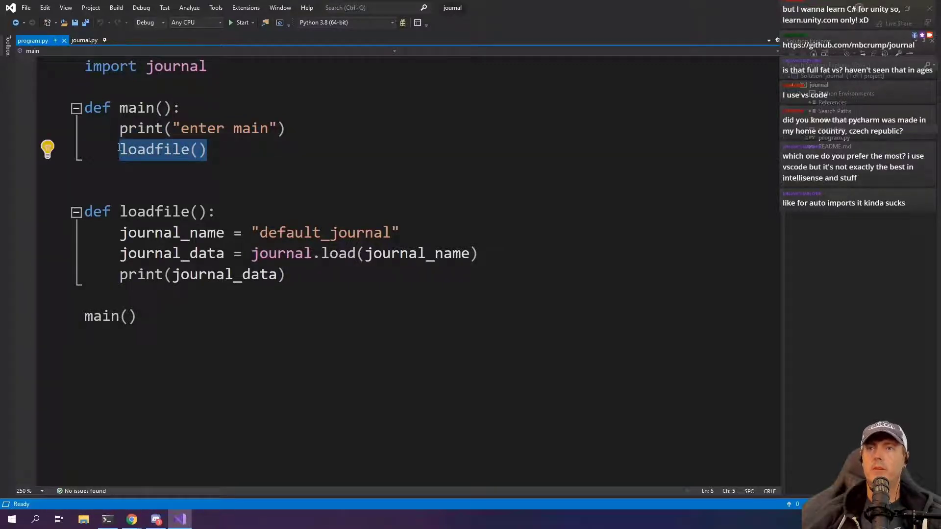
{"action": "mouse_move", "coordinate": [170, 149]}
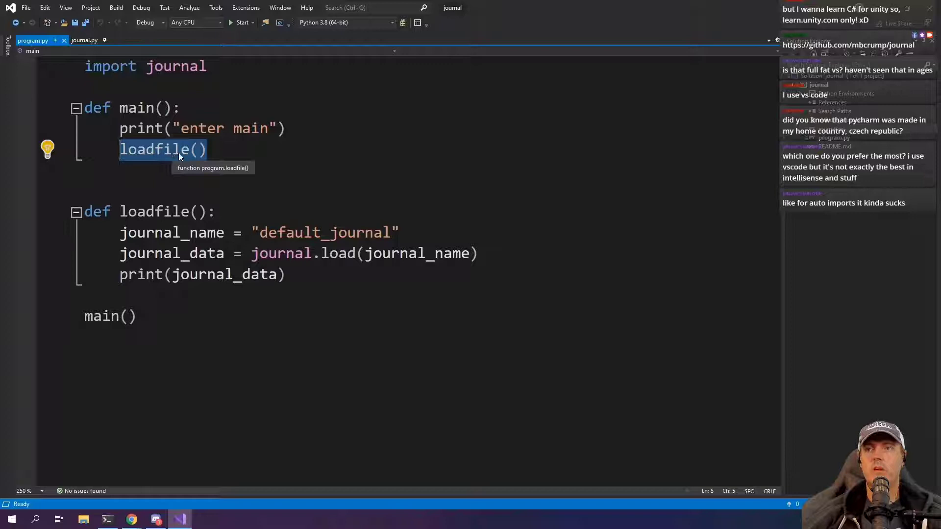
{"action": "mouse_move", "coordinate": [224, 340]}
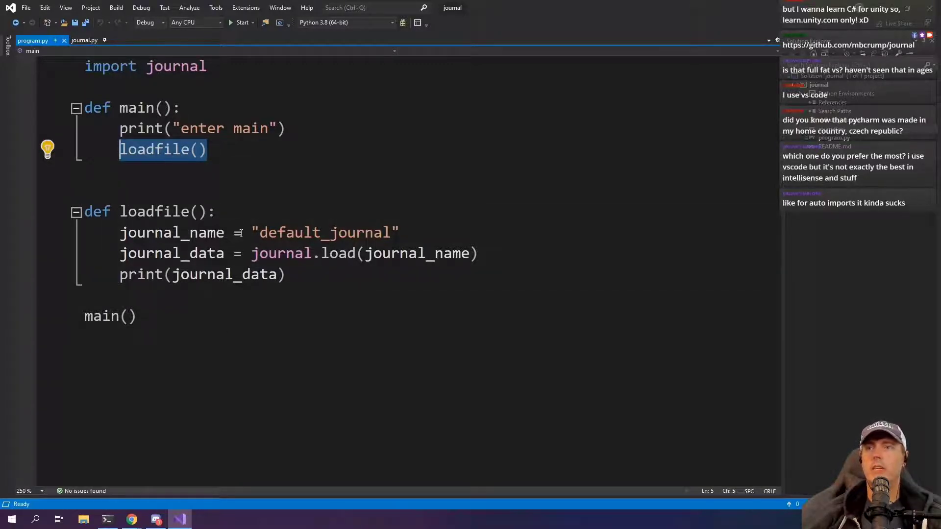
{"action": "double_click", "coordinate": [325, 233]}
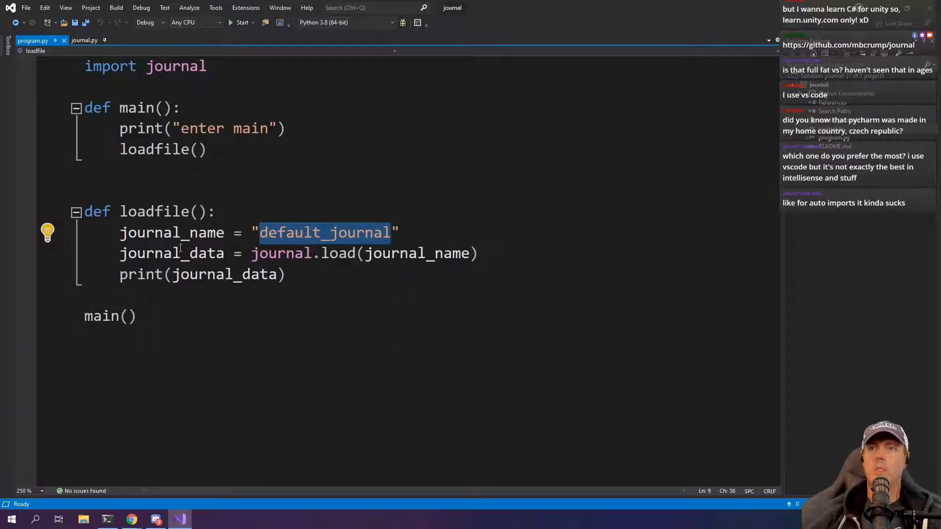
{"action": "mouse_move", "coordinate": [282, 253]}
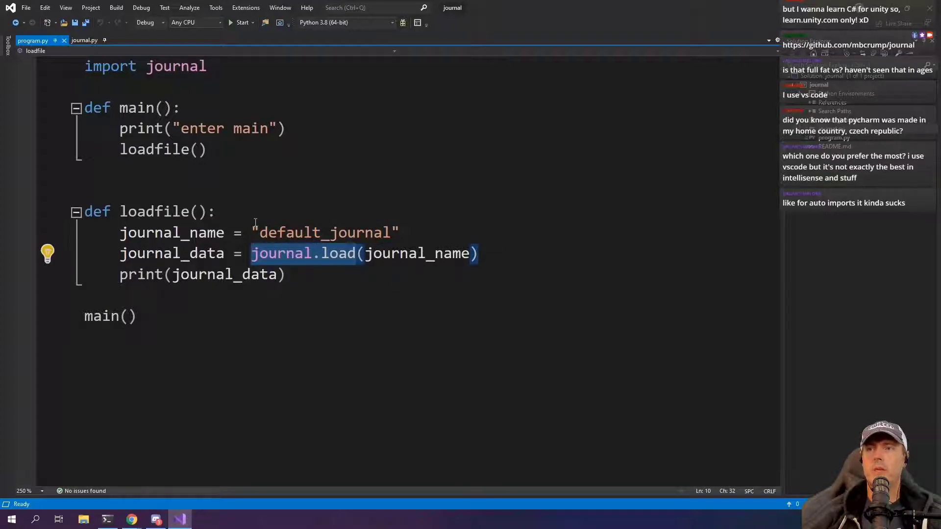
{"action": "double_click", "coordinate": [325, 232]}
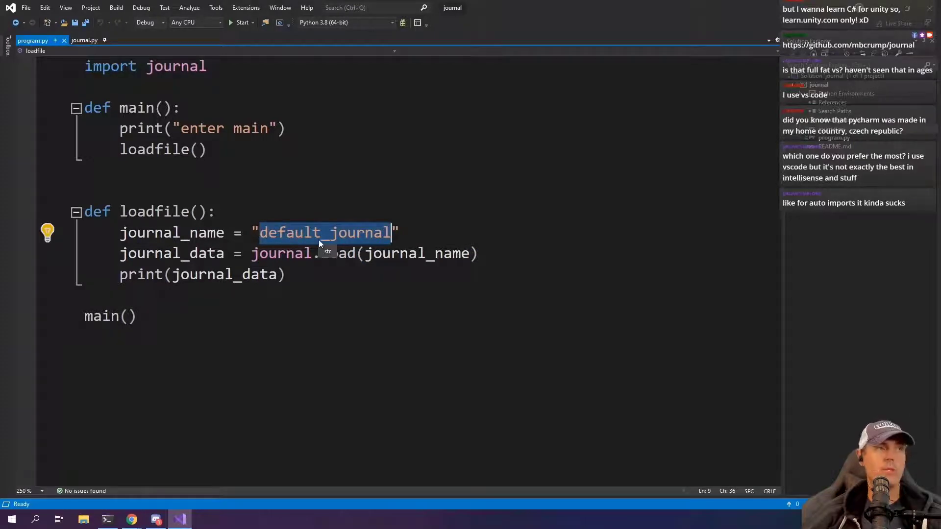
{"action": "mouse_move", "coordinate": [223, 283]}
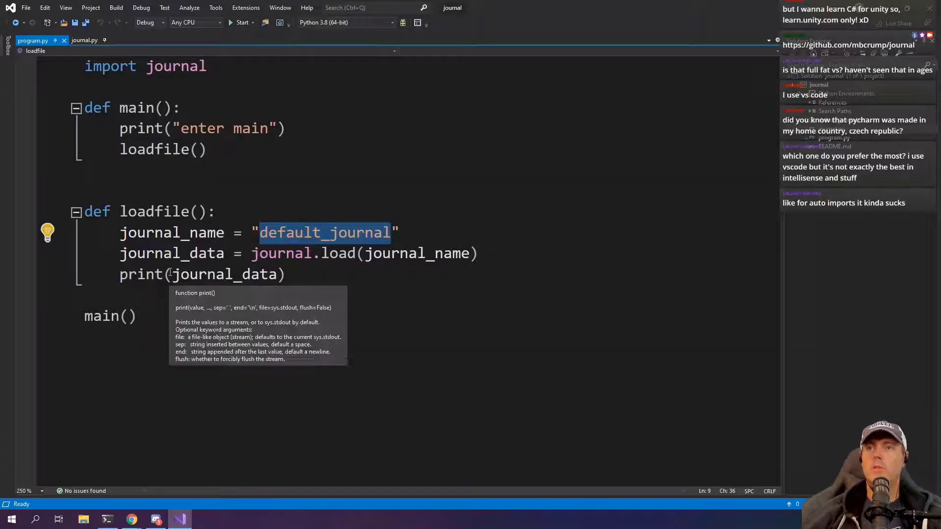
{"action": "mouse_move", "coordinate": [204, 275]}
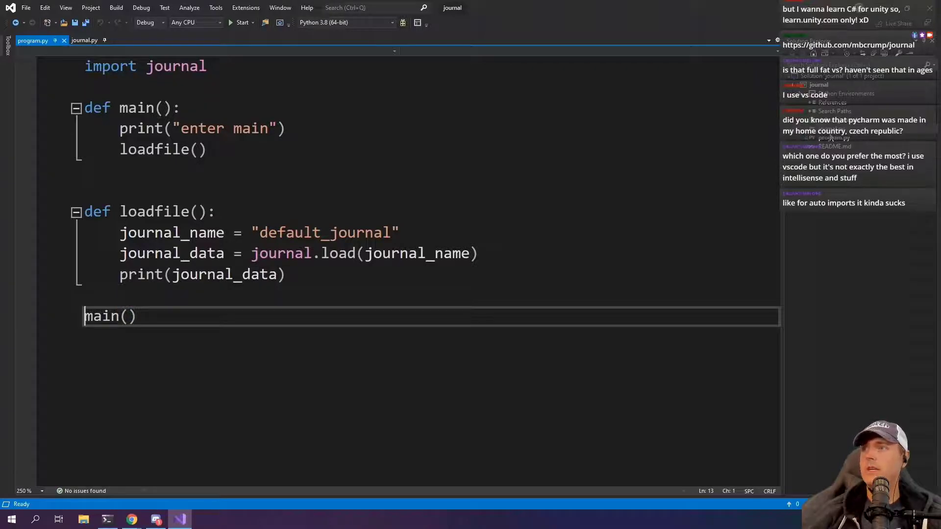
Step: Append #app # 4 to journal.py's header comment
{"action": "left_click", "coordinate": [85, 40]}
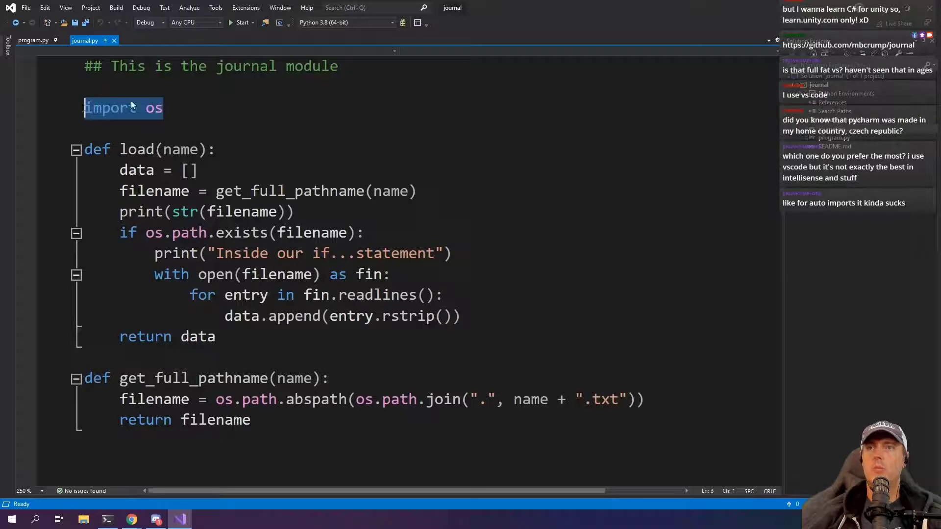
{"action": "type", "text": "#app # 4"}
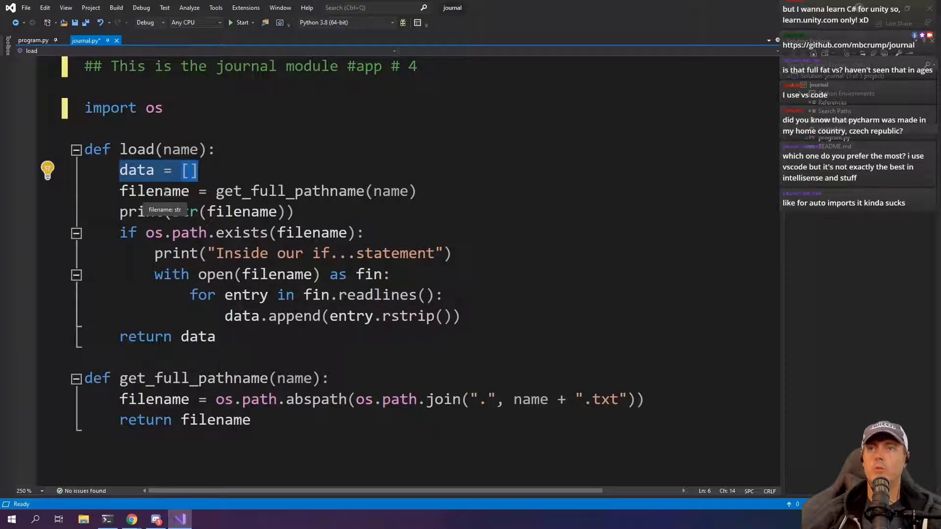
{"action": "mouse_move", "coordinate": [340, 258]}
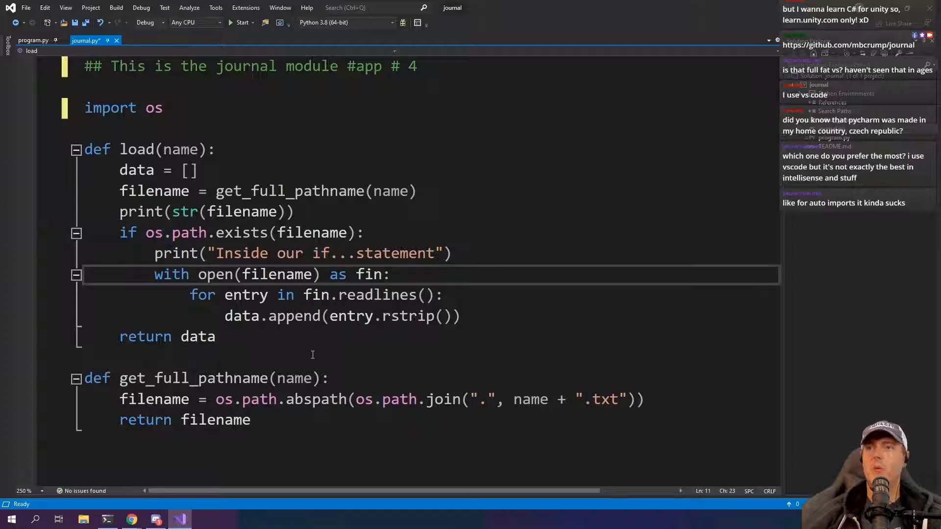
Step: Review load()'s line loop, append and return data lines
{"action": "left_click", "coordinate": [373, 295]}
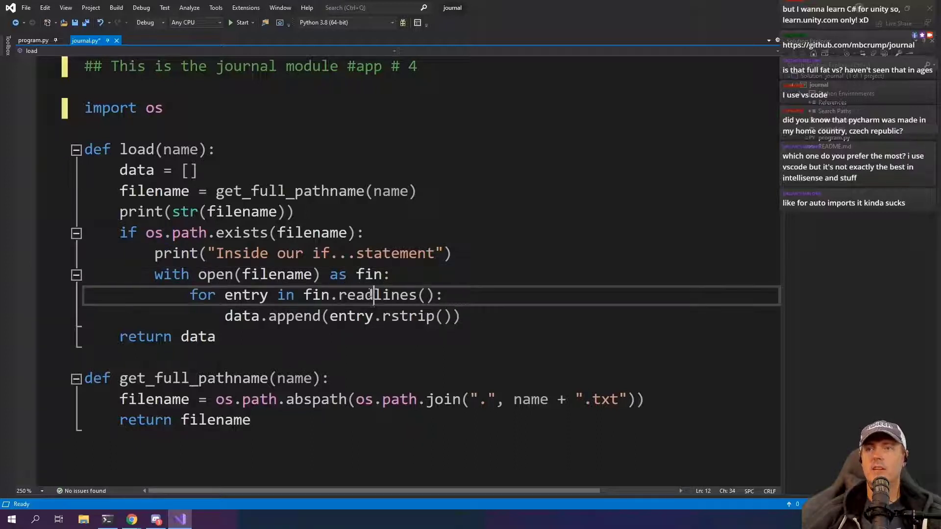
{"action": "left_click", "coordinate": [342, 317]}
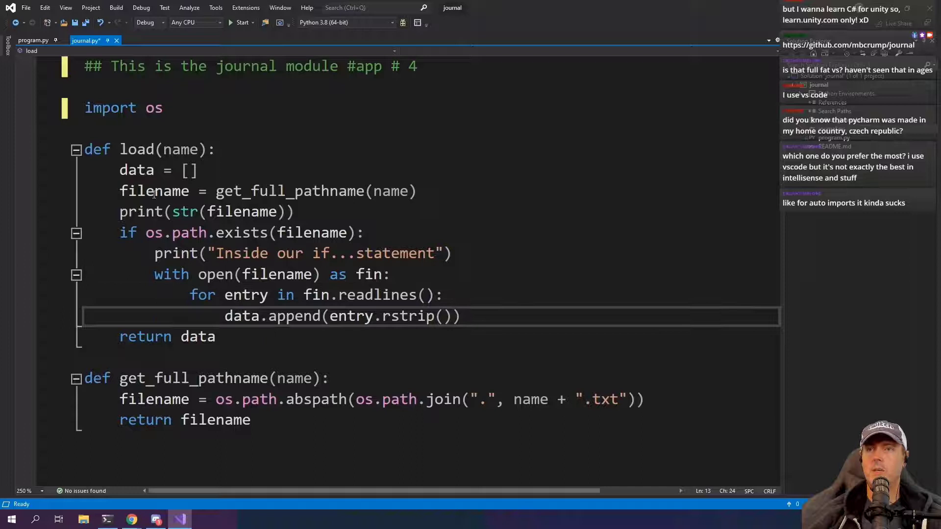
{"action": "left_click", "coordinate": [138, 170]}
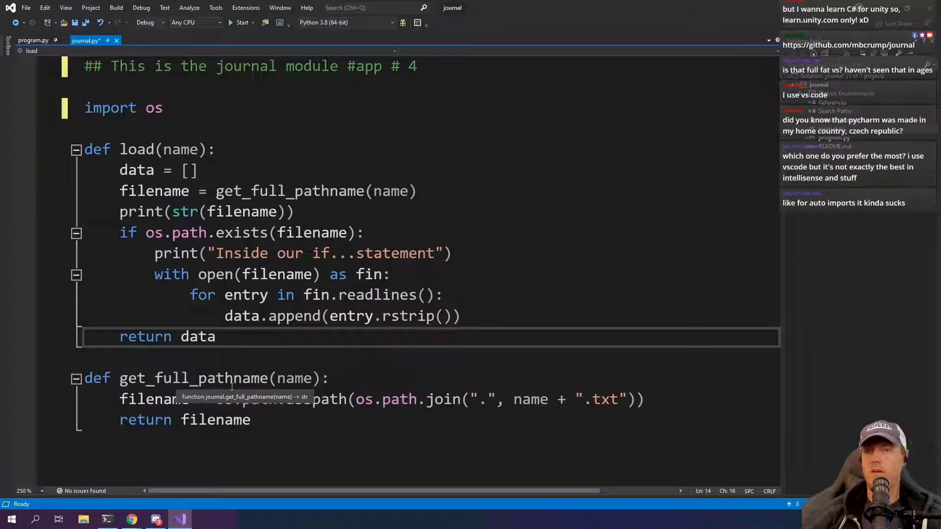
{"action": "scroll", "scroll_direction": "up", "scroll_amount": 3}
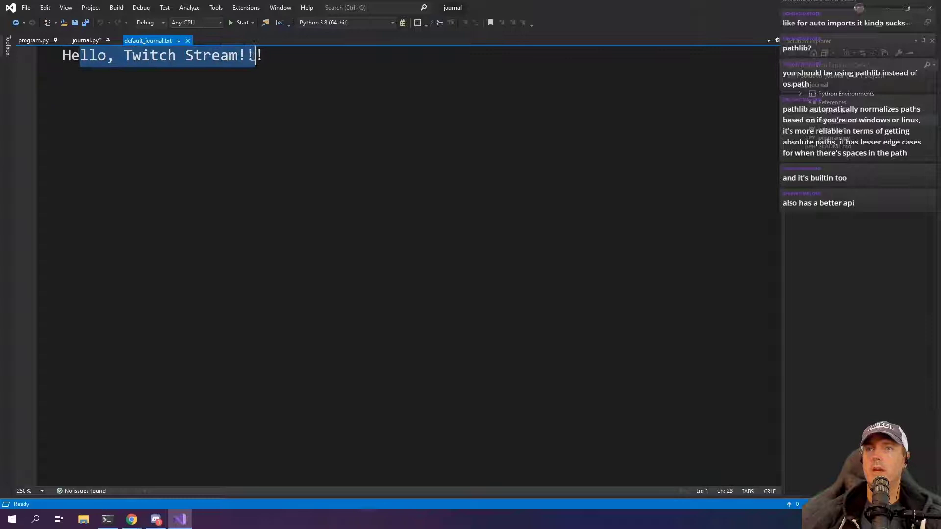
Step: Insert an empty def function stub below the load function
{"action": "type", "text": "!"}
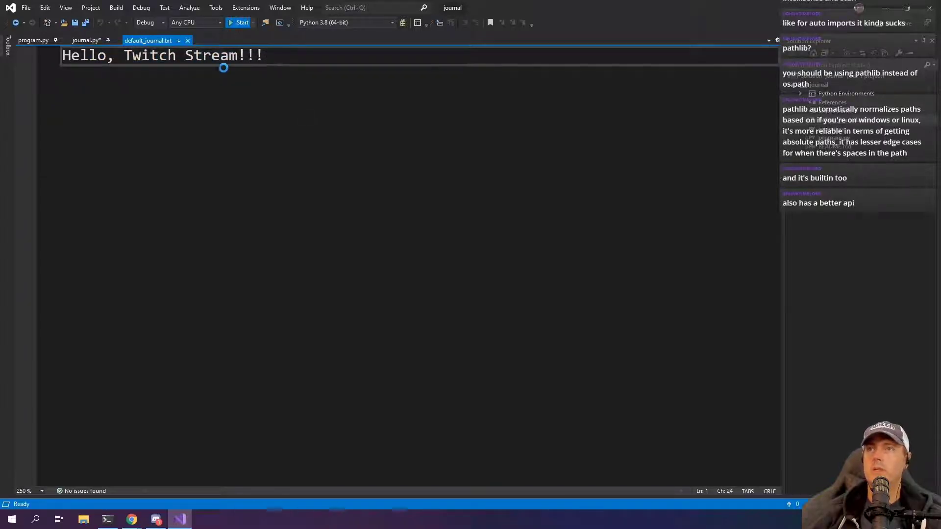
{"action": "left_click", "coordinate": [239, 22]}
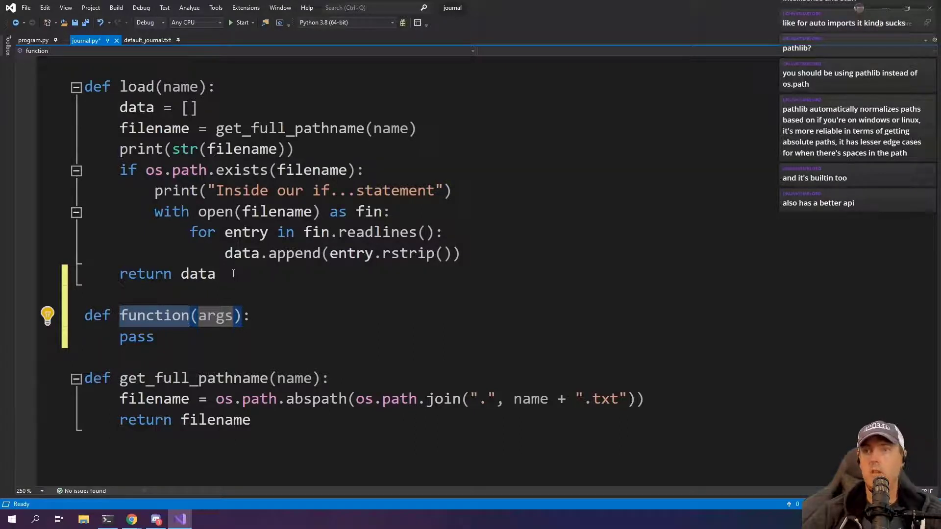
Step: Define save(name, journal_data) with filename = get_full_pathname(name)
{"action": "type", "text": "save"}
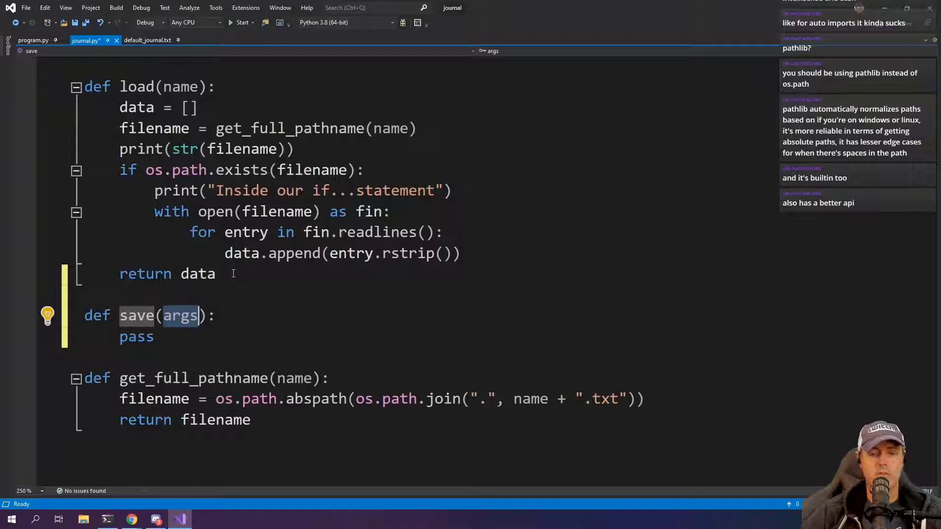
{"action": "type", "text": "name,"}
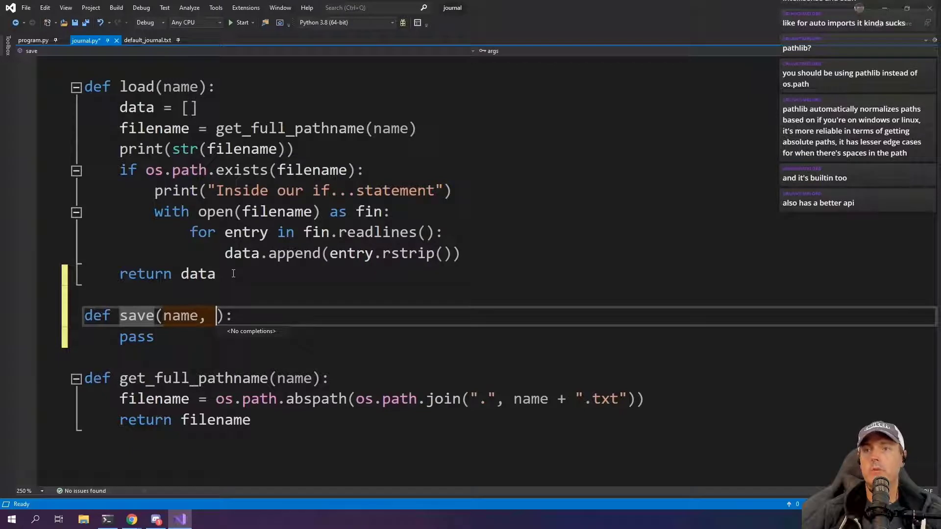
{"action": "type", "text": "journal_d"}
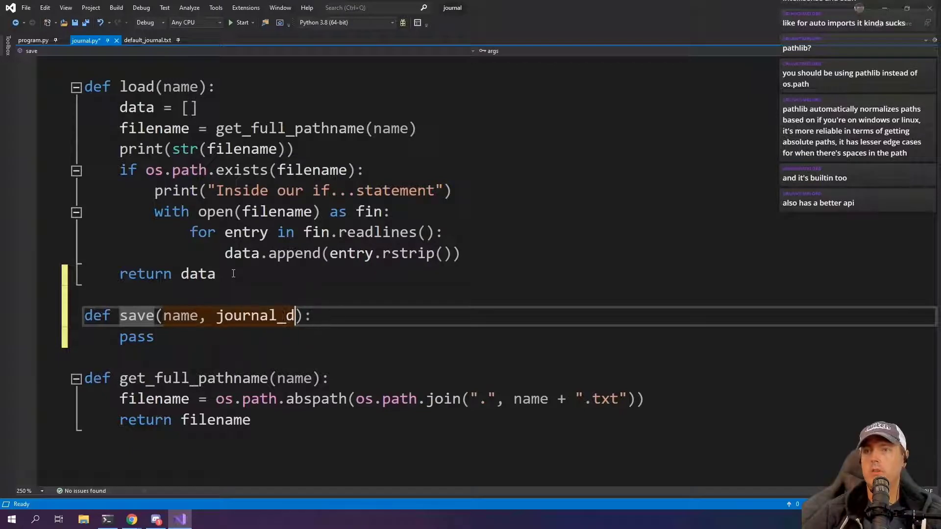
{"action": "type", "text": "filename = get_full_pathname(name)"}
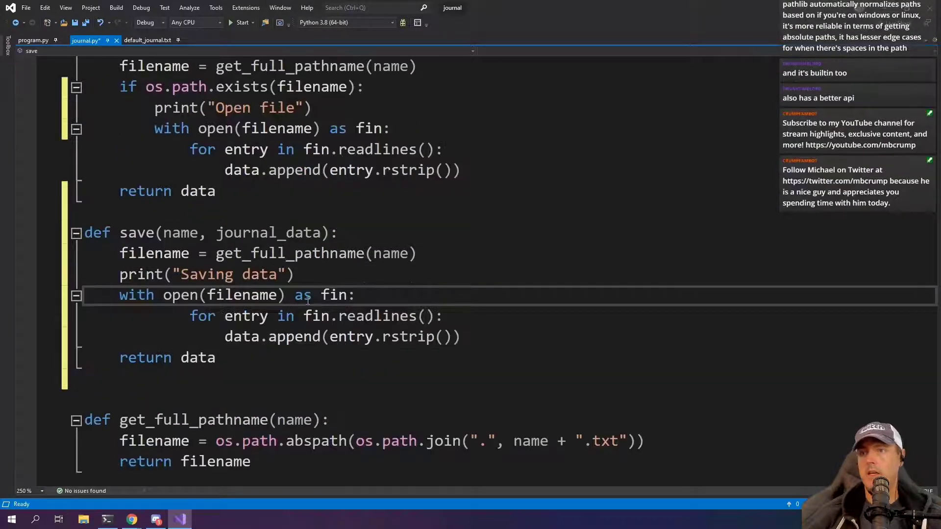
Step: Rename fin to fout, loop over journal_data and write each entry plus "\n"
{"action": "double_click", "coordinate": [335, 295]}
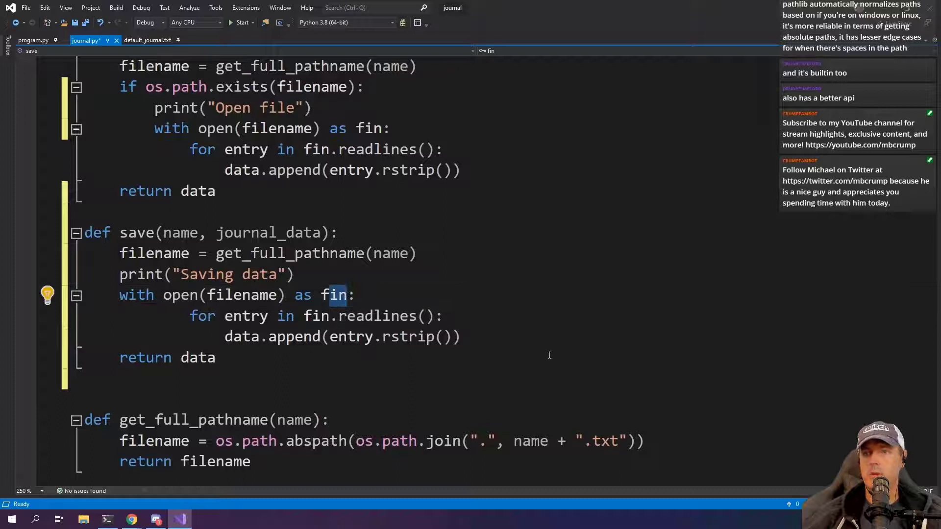
{"action": "type", "text": "out"}
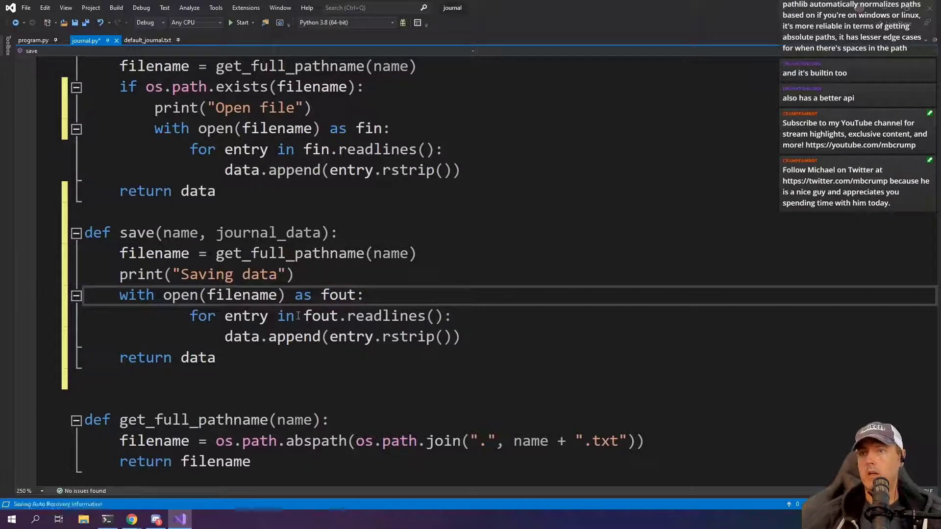
{"action": "double_click", "coordinate": [372, 316]}
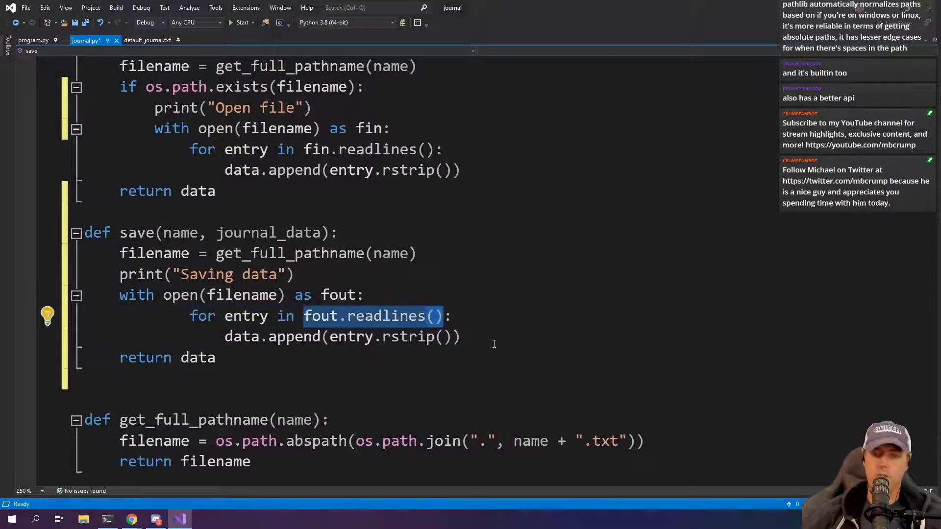
{"action": "type", "text": "journal"}
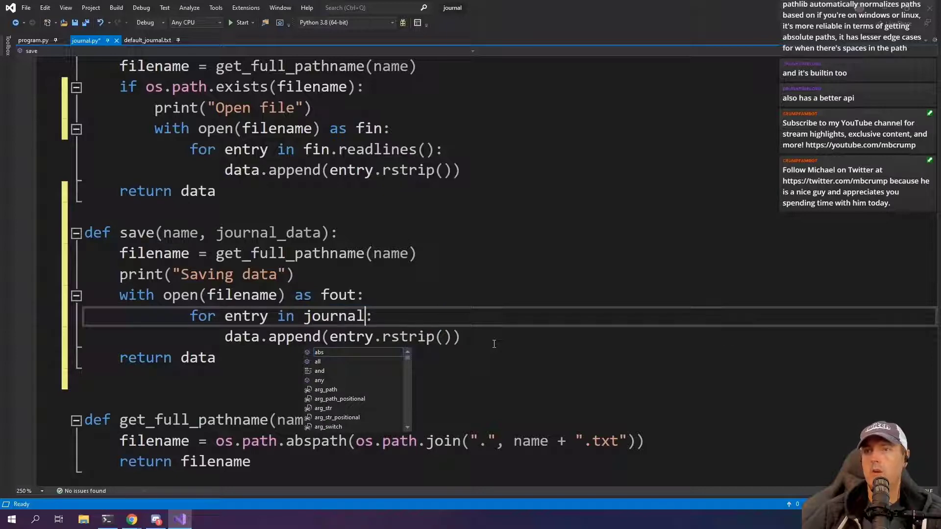
{"action": "type", "text": "_data"}
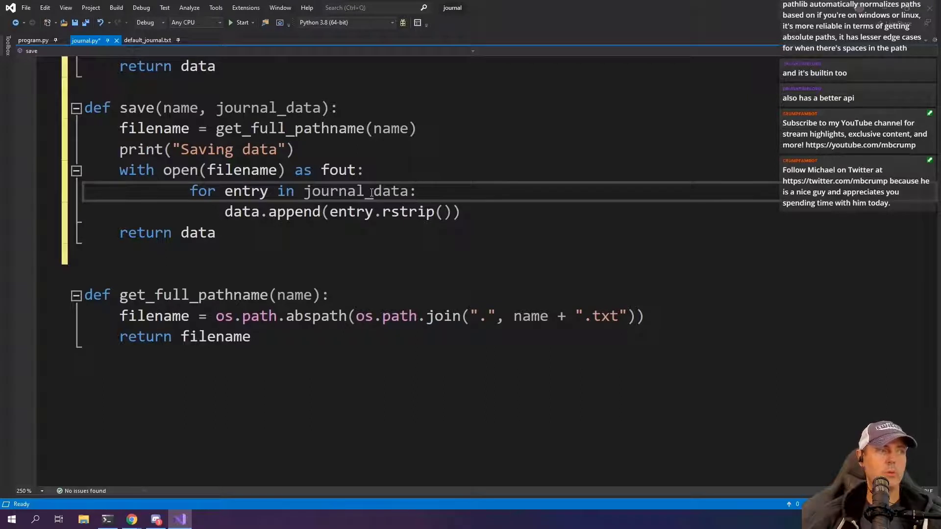
{"action": "type", "text": "f"}
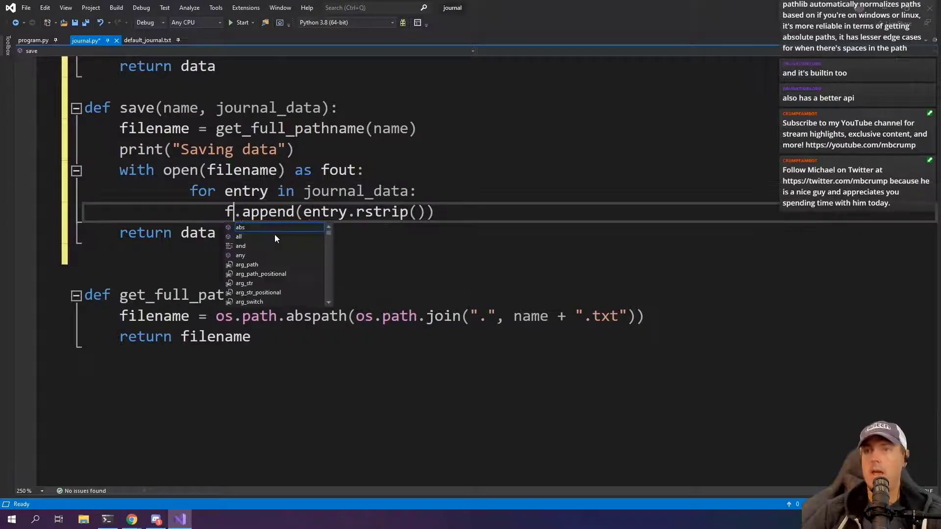
{"action": "type", "text": "out.write(entry"}
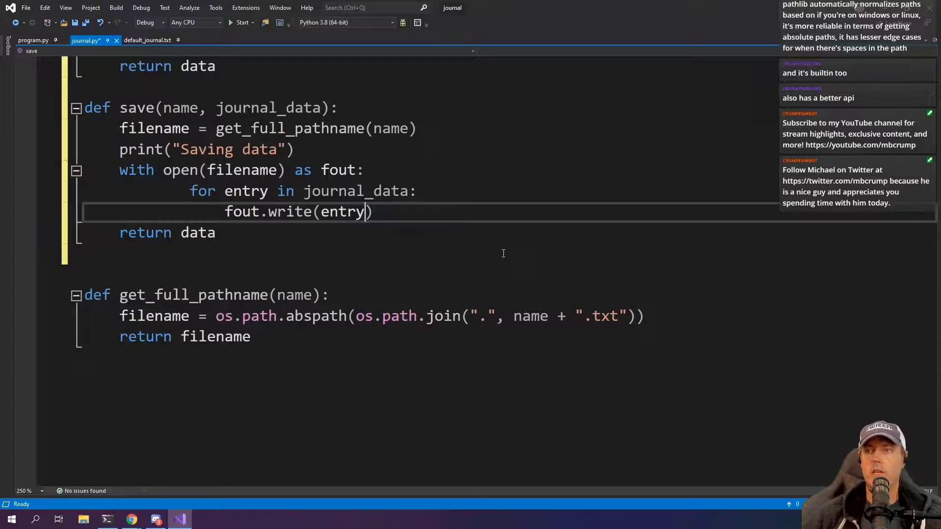
{"action": "type", "text": "+ \"/n\""}
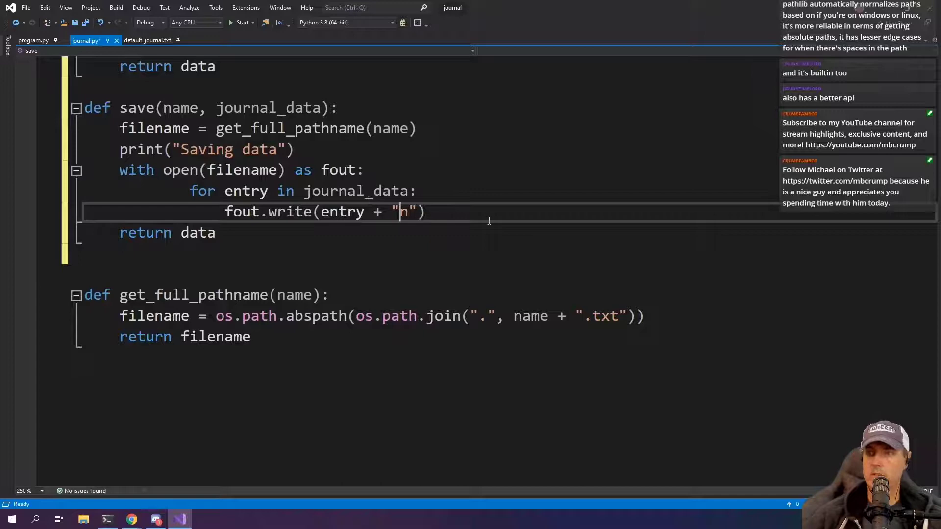
Step: Add 'w' and 'r' modes to the open calls and begin the next def
{"action": "type", "text": ", 'w'"}
{"action": "type", "text": "\\"}
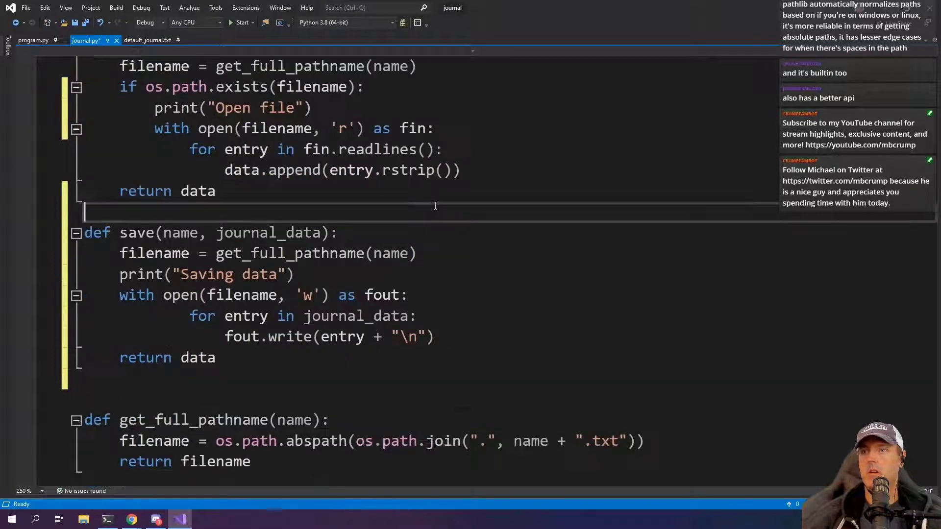
{"action": "mouse_move", "coordinate": [348, 127]}
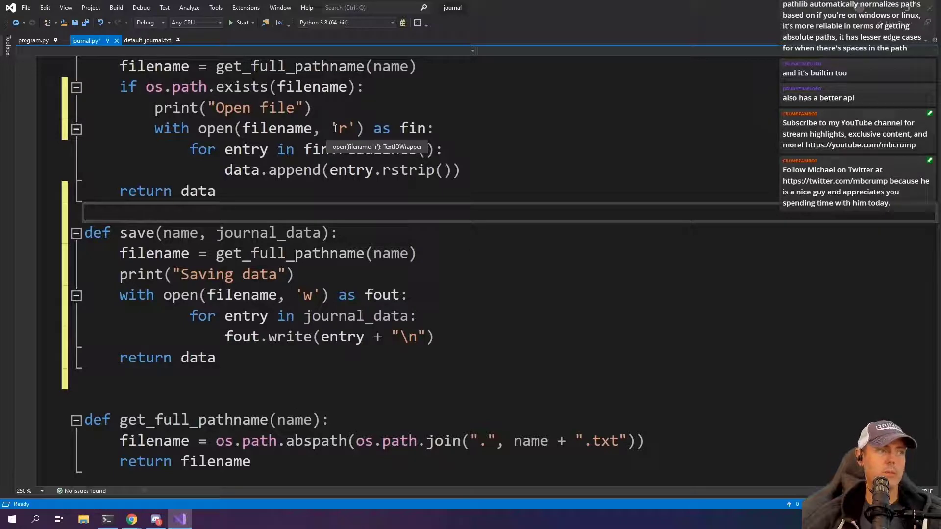
{"action": "mouse_move", "coordinate": [363, 222]}
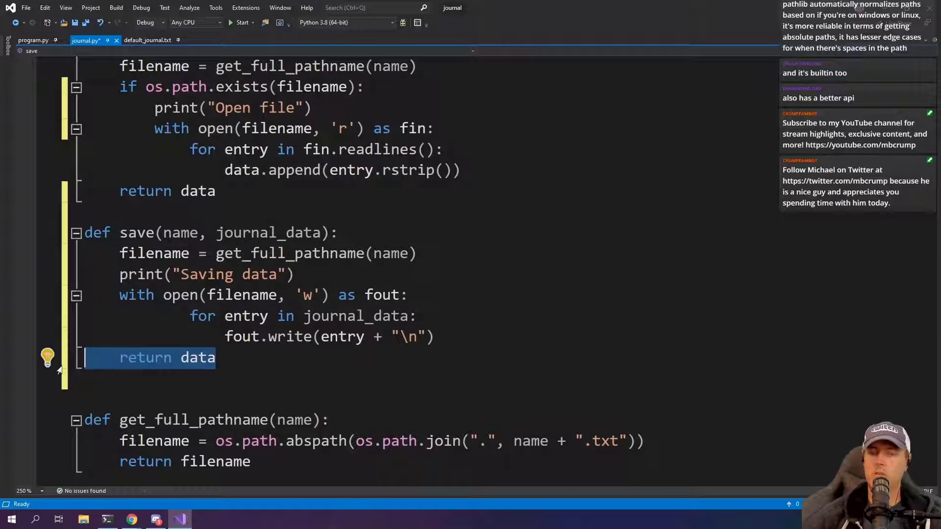
{"action": "type", "text": "def"}
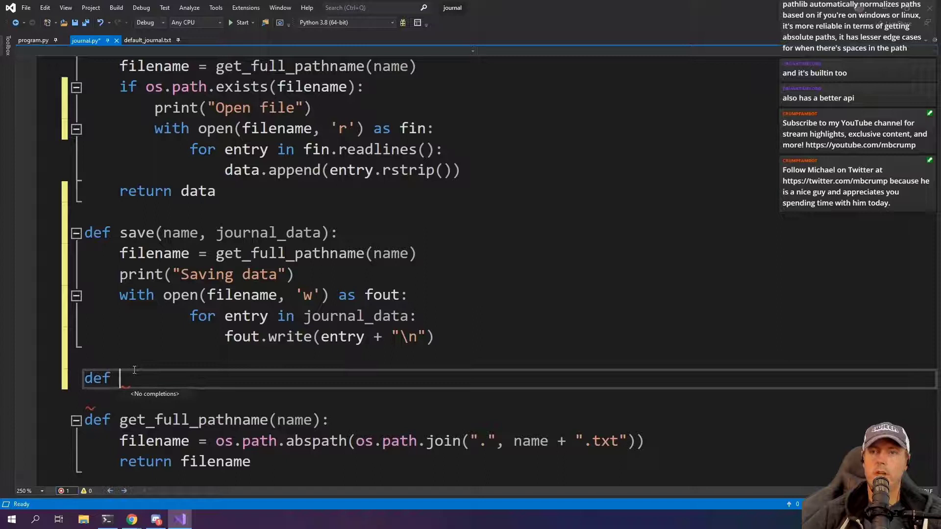
Step: Define add_entry(text, journal_data) that calls journal_data.append(text), then return to program.py
{"action": "type", "text": "add_entr"}
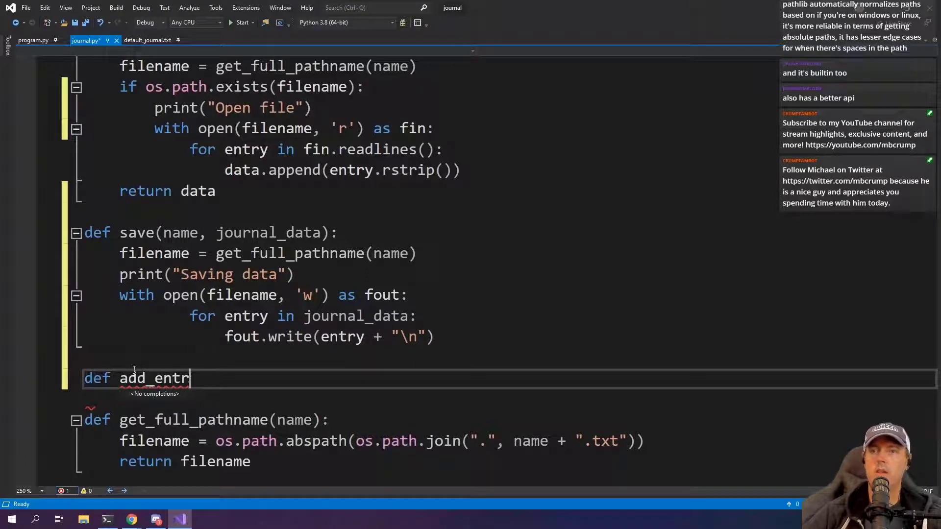
{"action": "type", "text": "y()"}
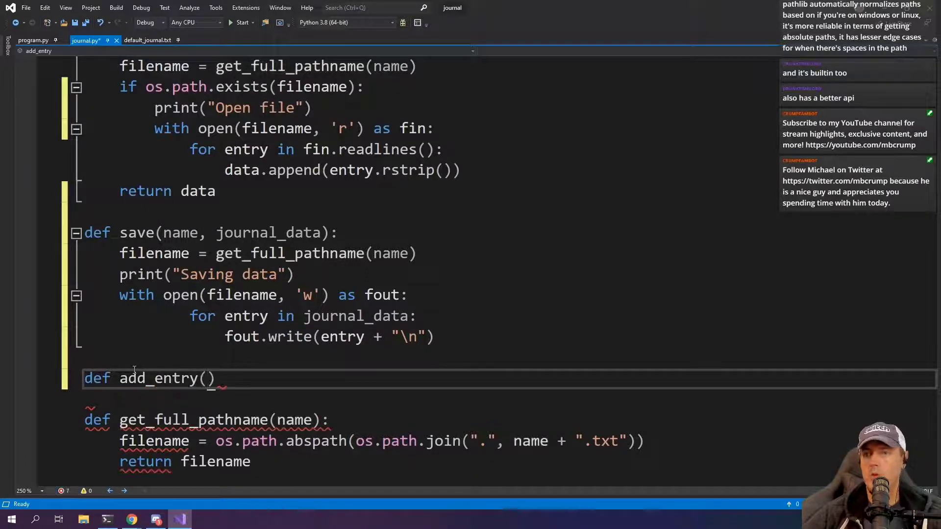
{"action": "type", "text": "text, journ"}
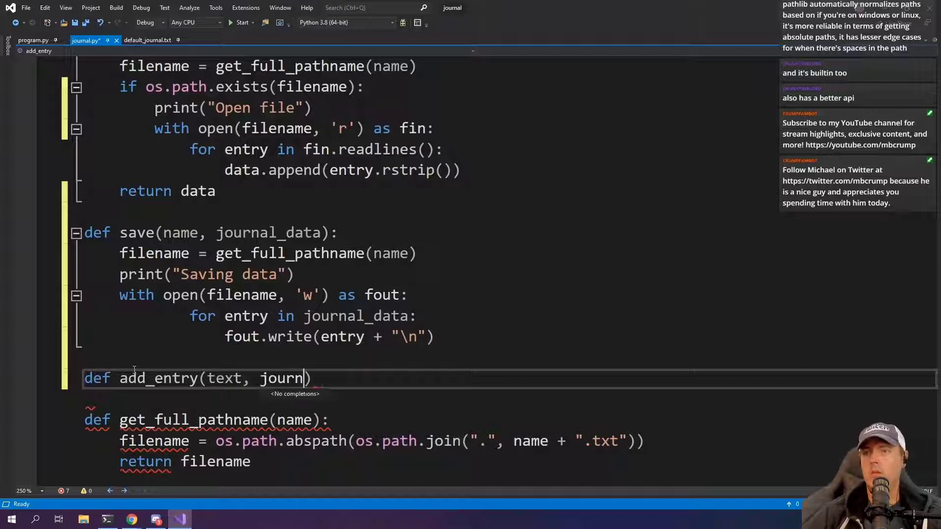
{"action": "type", "text": "al_data"}
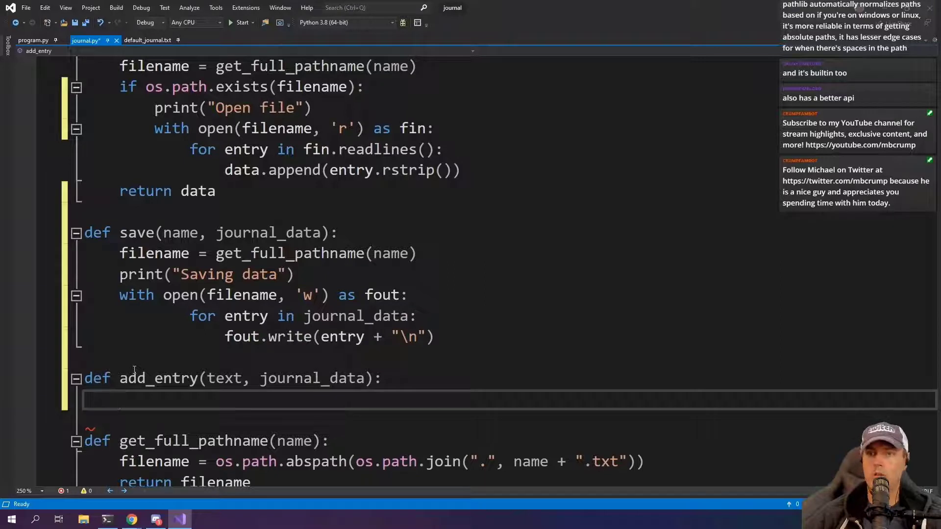
{"action": "type", "text": "journal_data"}
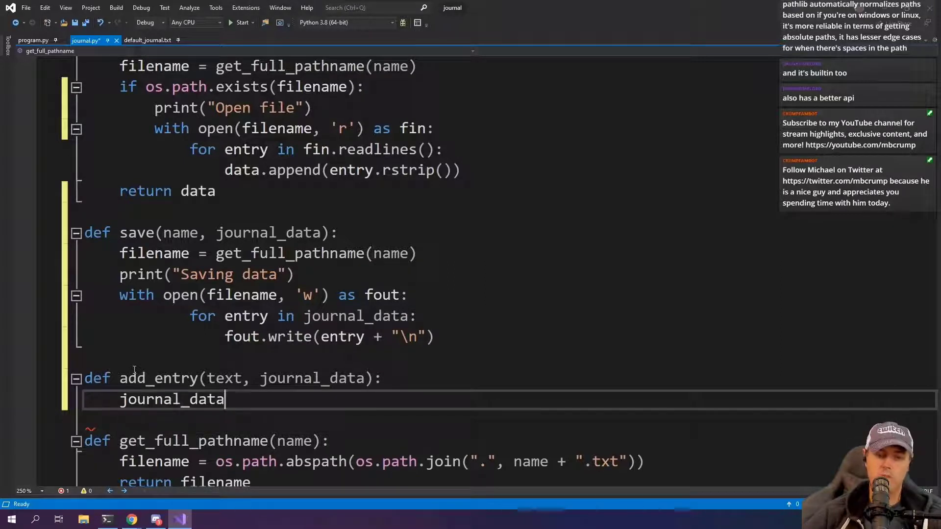
{"action": "type", "text": "."}
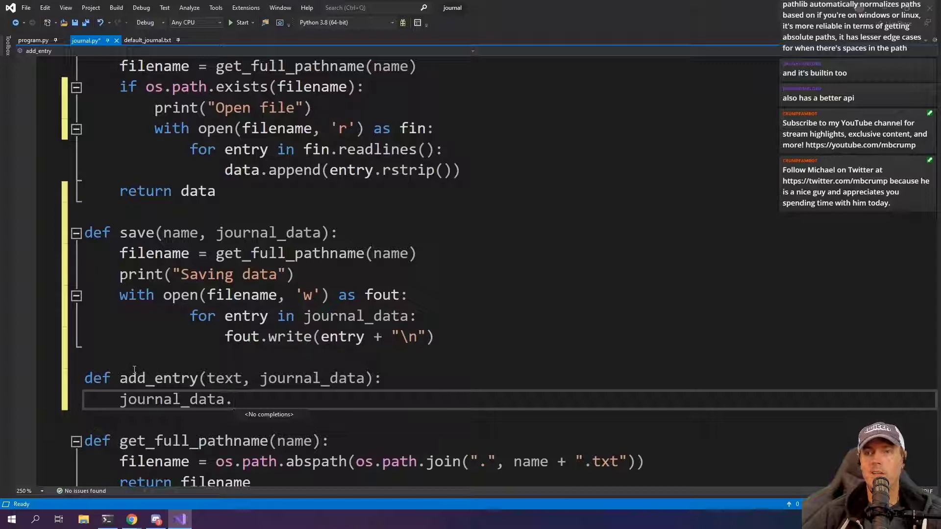
{"action": "type", "text": "append(text)"}
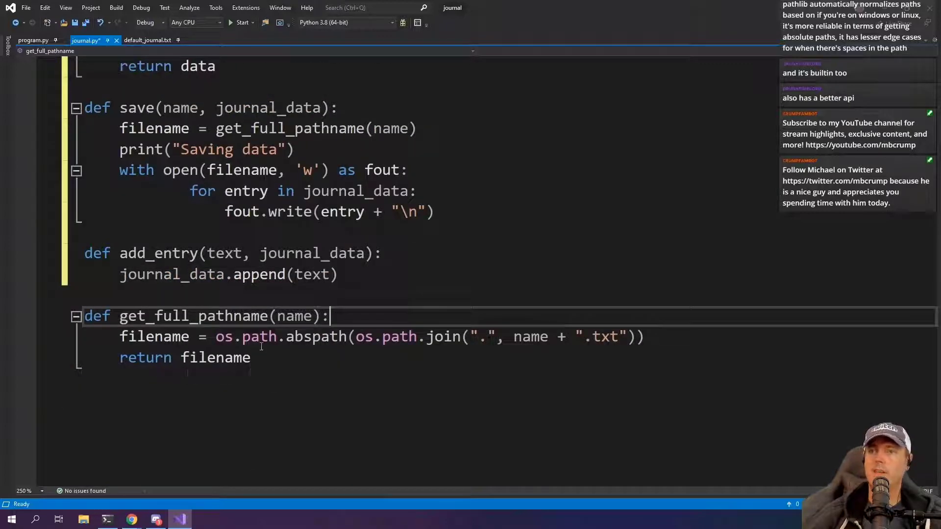
{"action": "scroll", "scroll_direction": "up", "scroll_amount": 3}
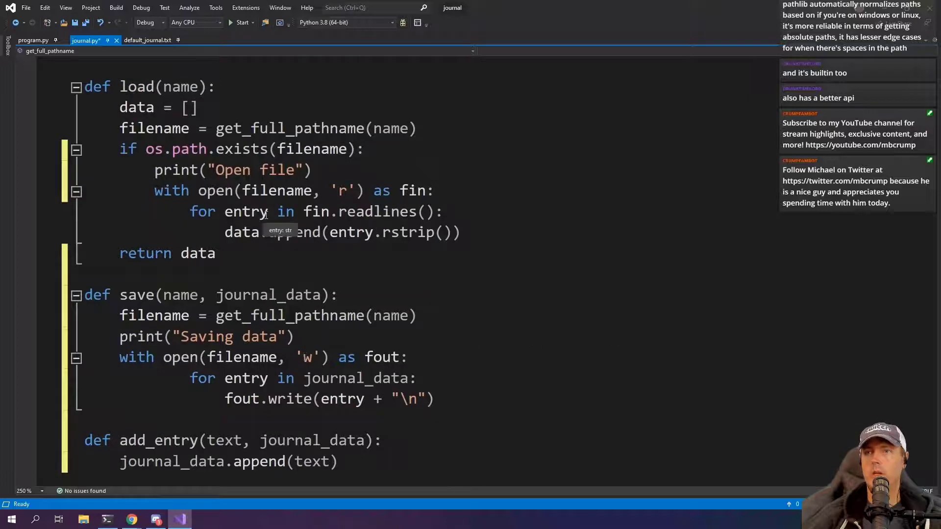
{"action": "left_click", "coordinate": [33, 40]}
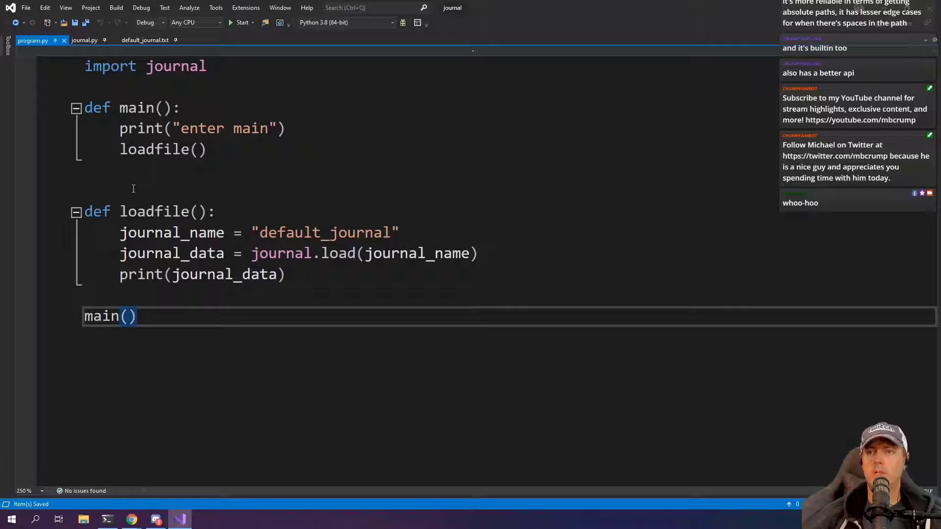
Step: Inside run_event_loop, add cmd = 'EMPTY' below the print call
{"action": "left_click", "coordinate": [287, 274]}
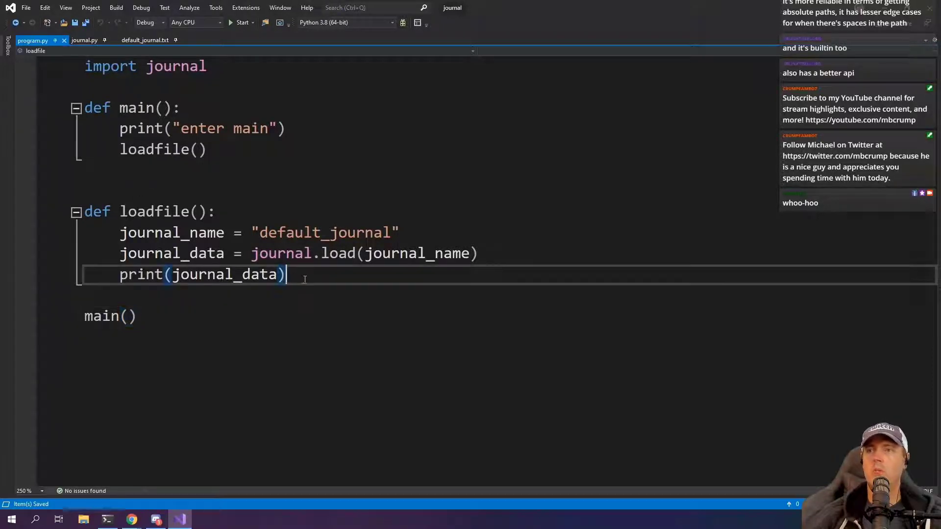
{"action": "key", "text": "Return"}
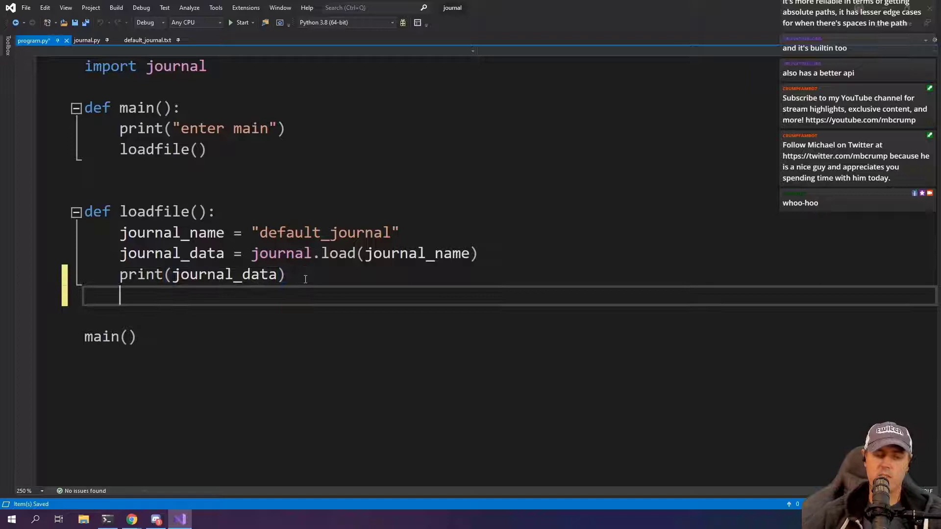
{"action": "type", "text": "journal."}
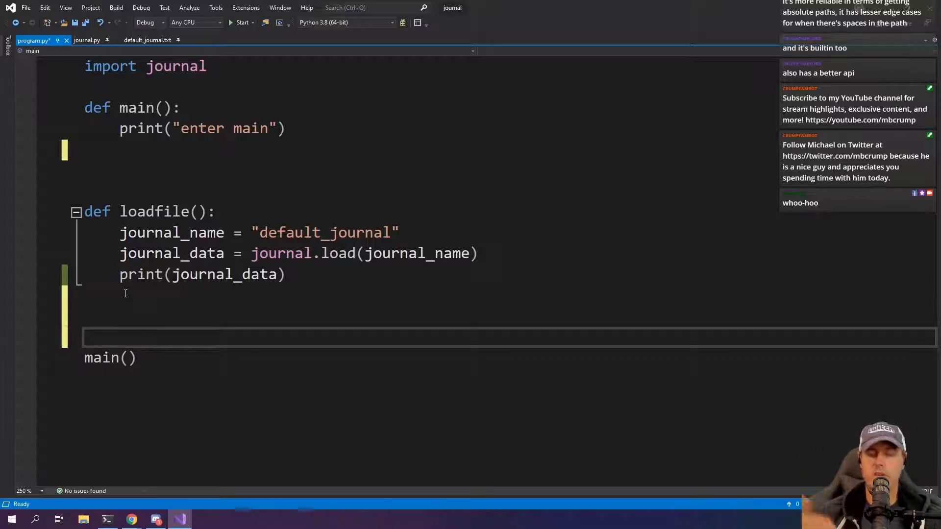
{"action": "type", "text": "def run_event_loop():"}
{"action": "type", "text": "print(\"What would you like to do?"}
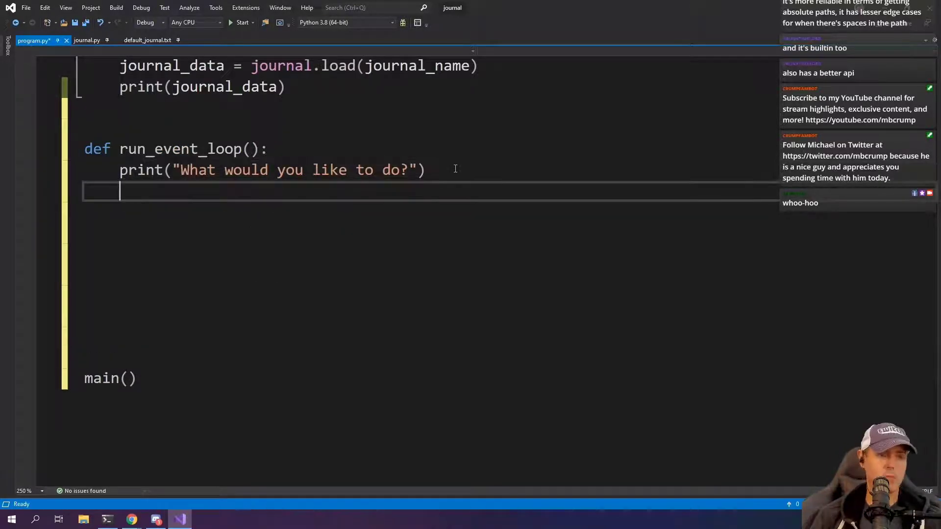
{"action": "type", "text": "cmd"}
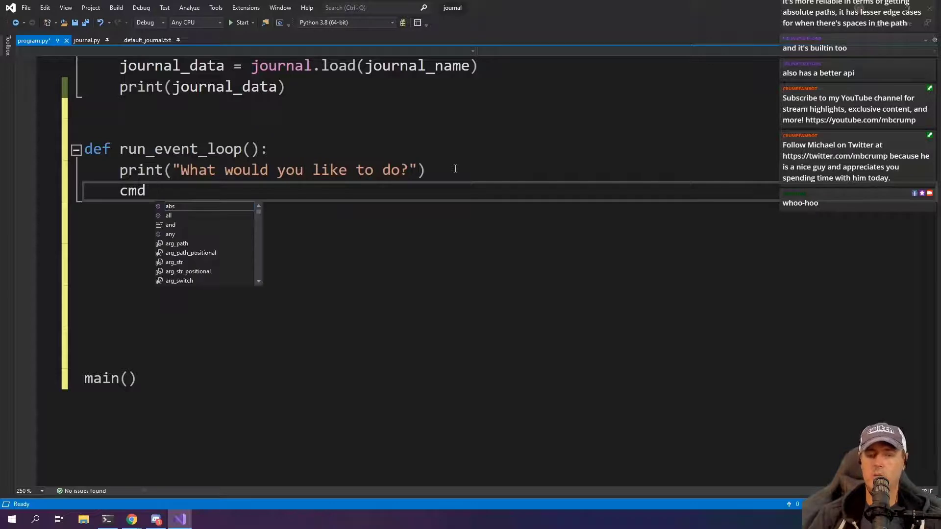
{"action": "type", "text": "= 'EMPTY'"}
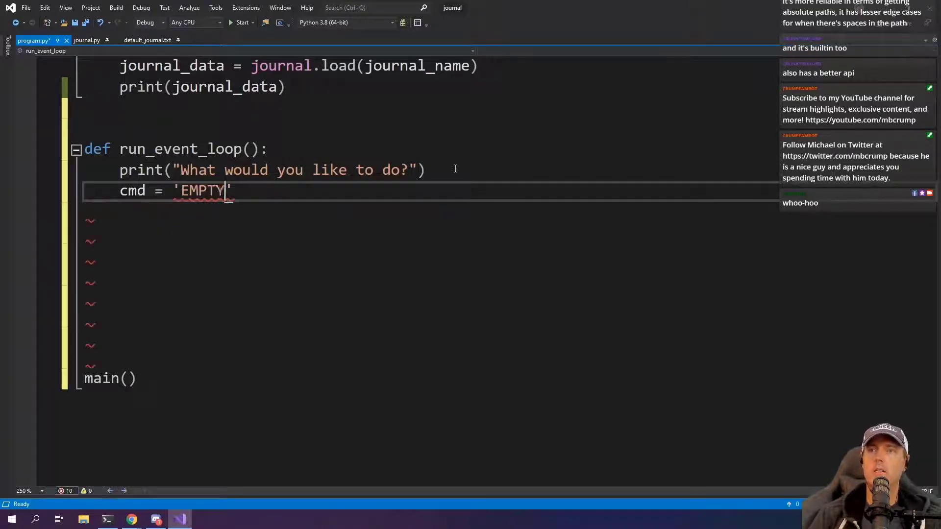
{"action": "key", "text": "enter"}
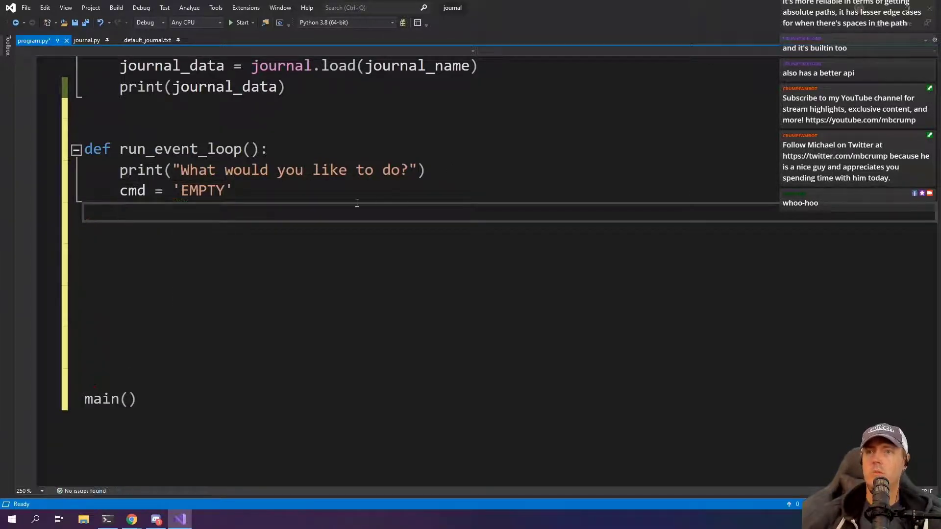
{"action": "scroll", "scroll_direction": "up", "scroll_amount": 3}
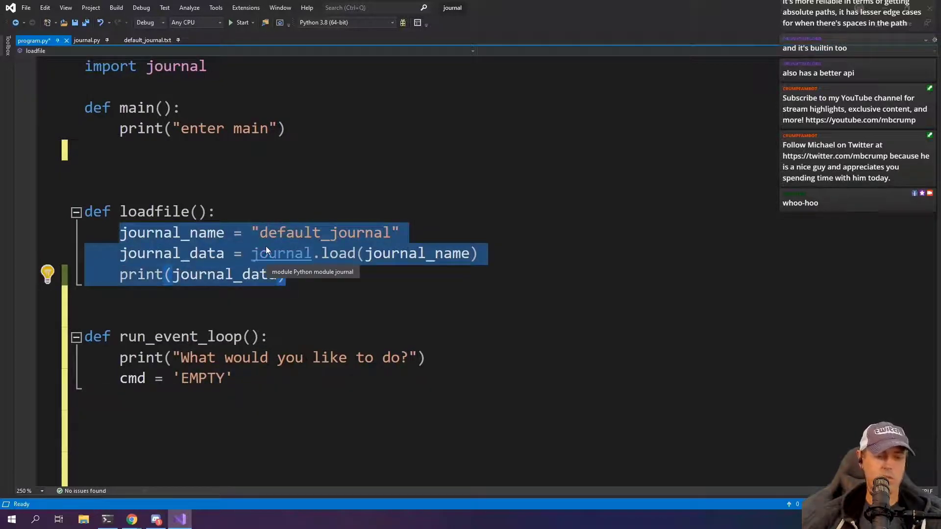
Step: Remove the loadfile function and its print(journal_data) line after moving its body into run_event_loop
{"action": "key", "text": "Delete"}
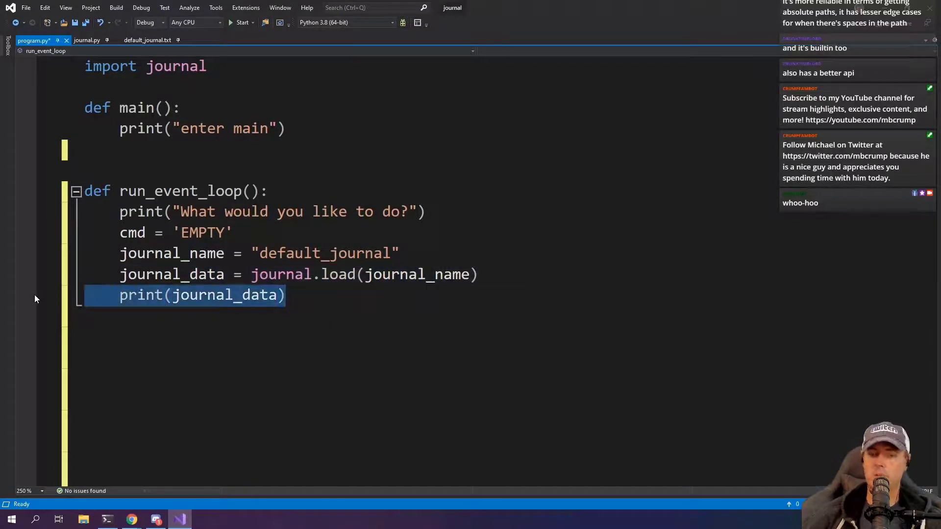
{"action": "key", "text": "Delete"}
{"action": "type", "text": "while cmd != 'x':"}
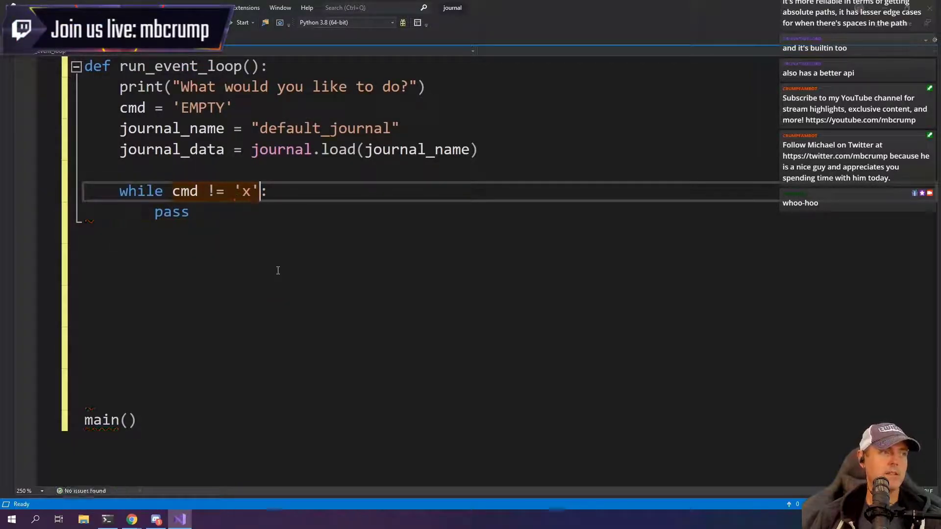
Step: Loop while cmd != 'x' and cmd, reading cmd = input("Select your command: [A]dd, [L]ist, E[x]it")
{"action": "type", "text": "and cmd"}
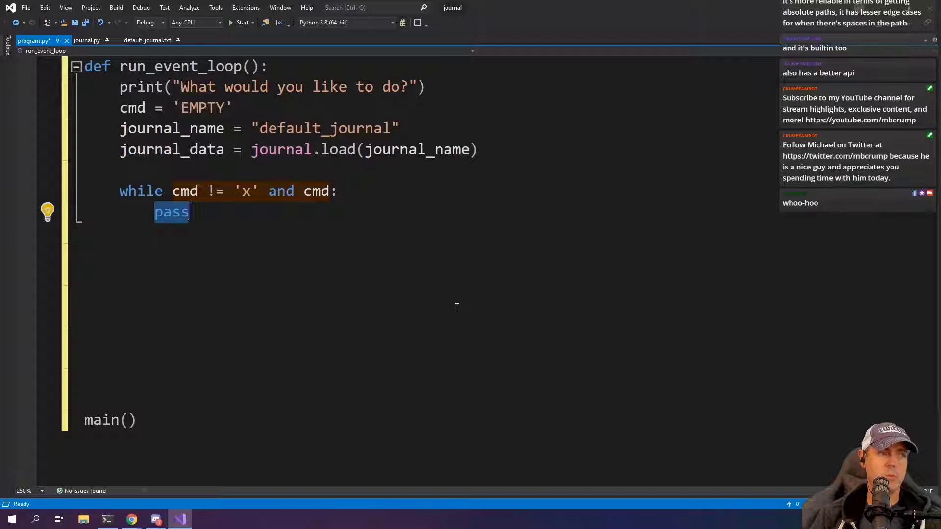
{"action": "type", "text": "cmd ="}
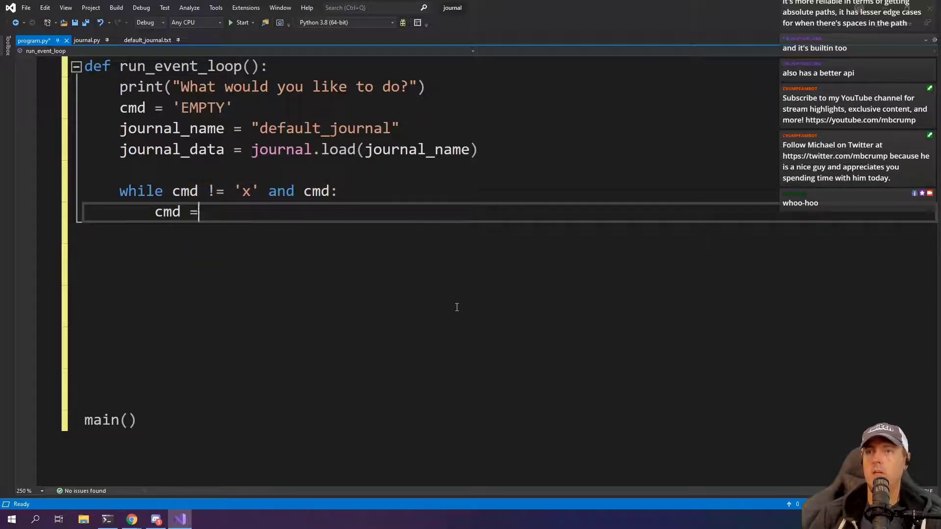
{"action": "type", "text": "input()"}
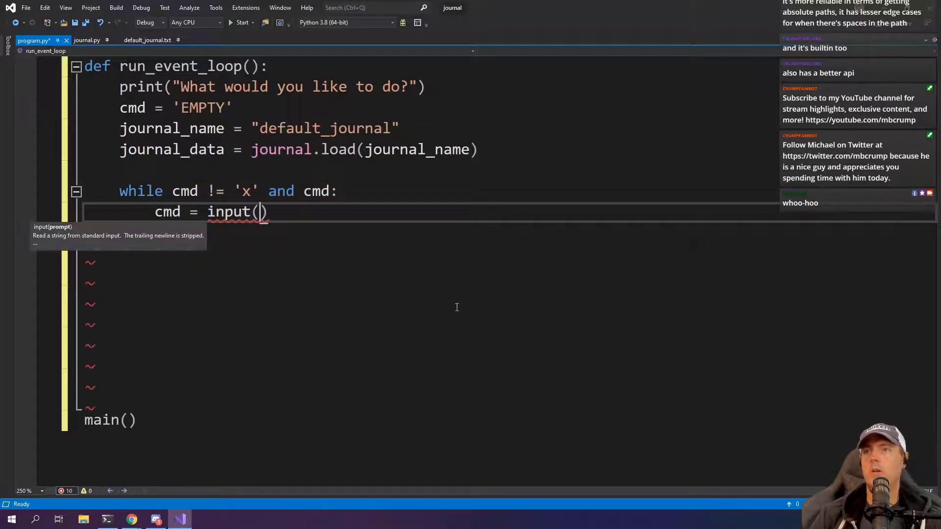
{"action": "type", "text": "\"\""}
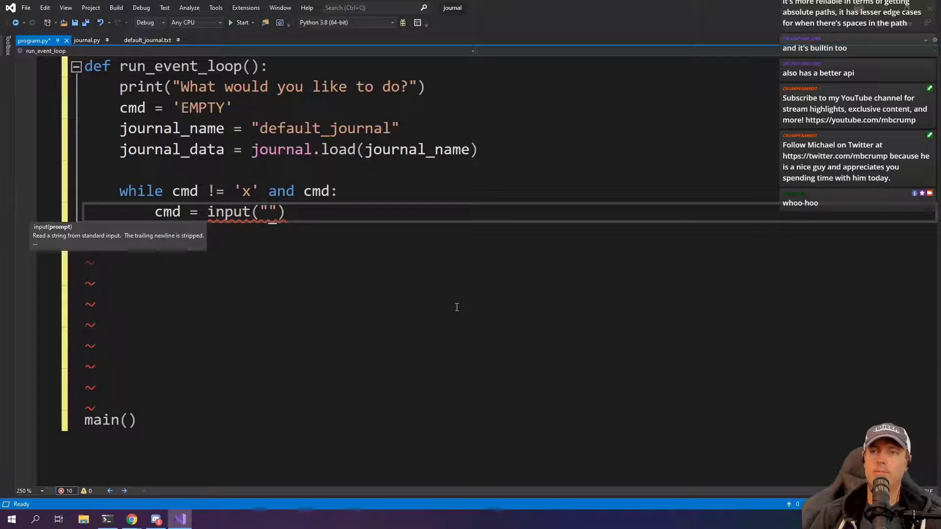
{"action": "type", "text": "Select your command: [A]dd, [L]ist"}
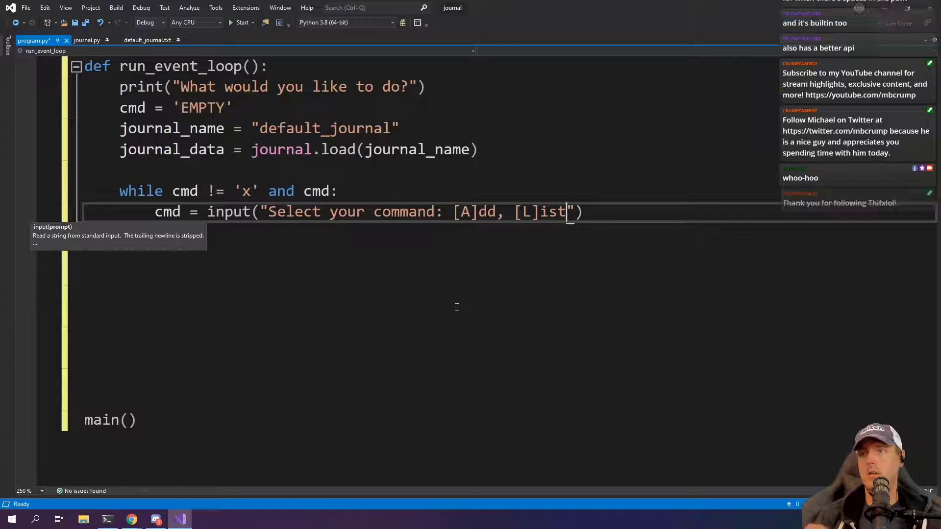
{"action": "type", "text": ", E[x]it"}
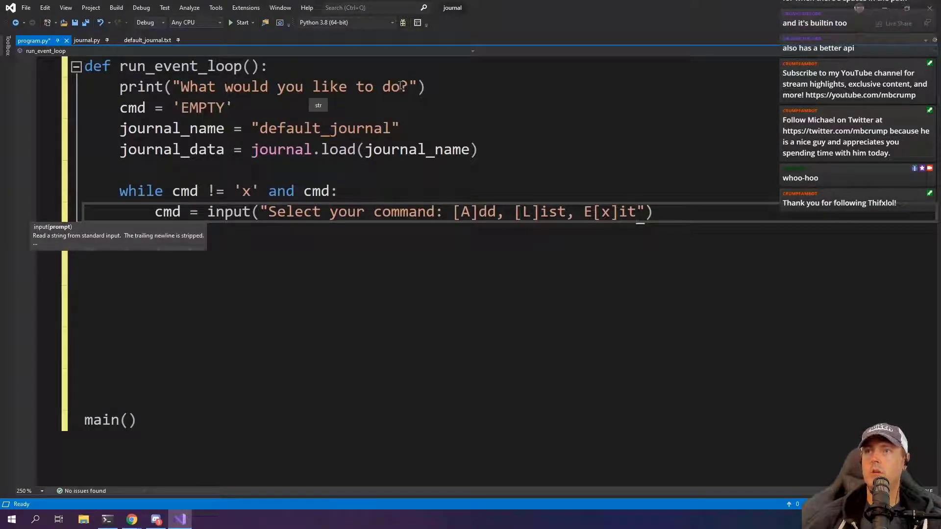
Step: Reword the greeting to ask what to do next with your journal and lowercase-strip cmd
{"action": "type", "text": "next"}
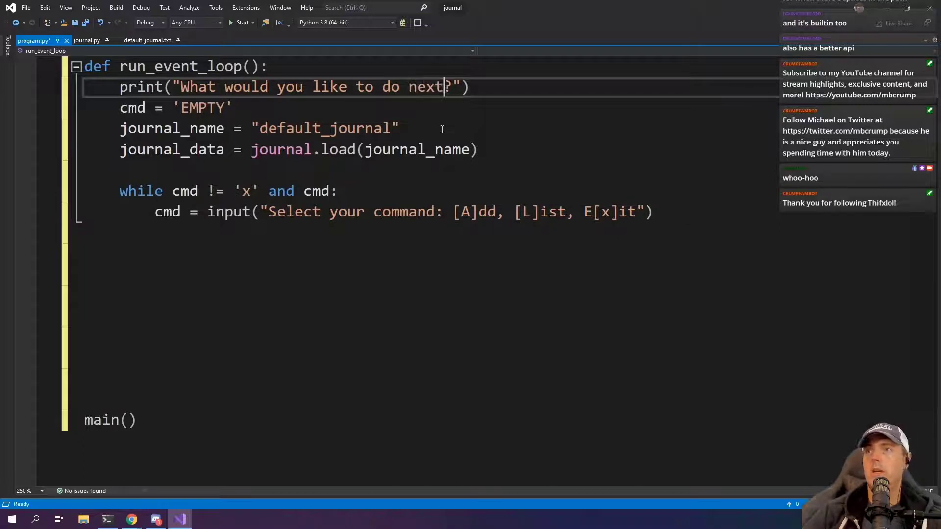
{"action": "type", "text": "with your journ"}
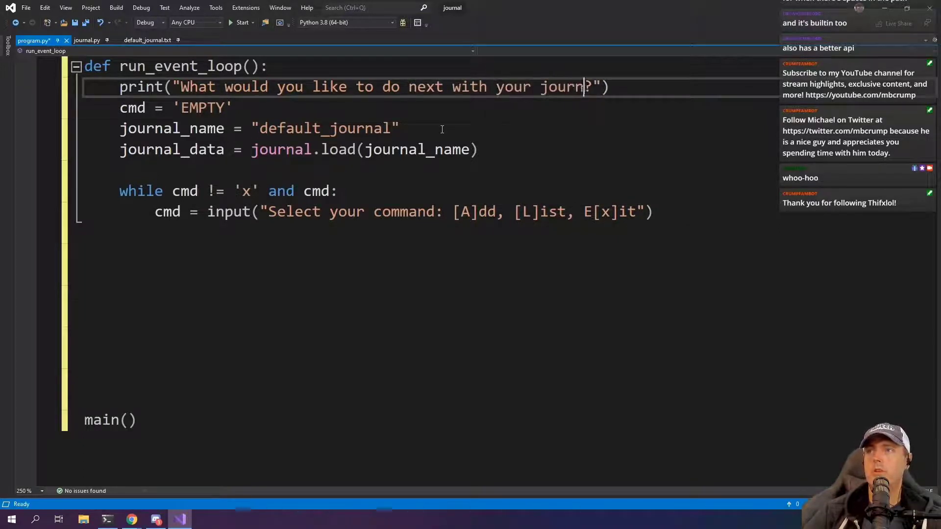
{"action": "type", "text": "cmd = cmd.lower.strip()"}
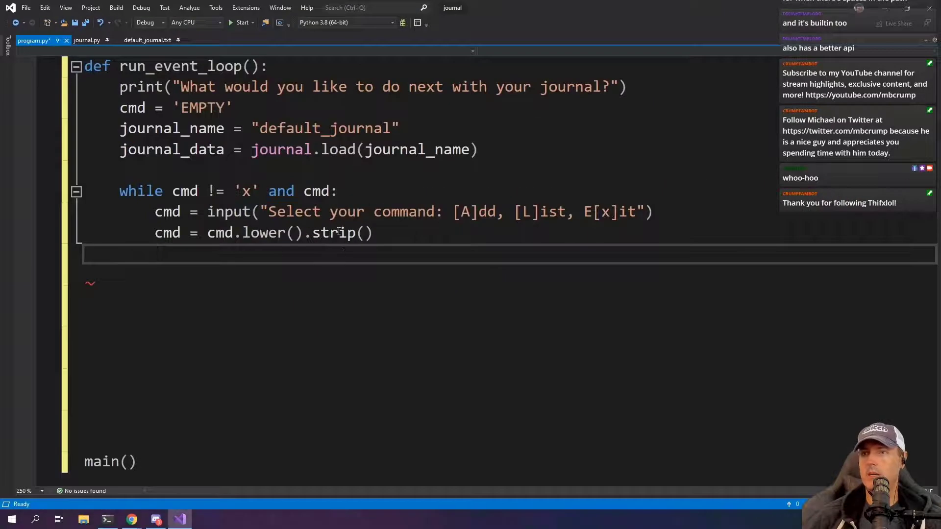
{"action": "mouse_move", "coordinate": [336, 234]}
{"action": "type", "text": "if cmd == ':"}
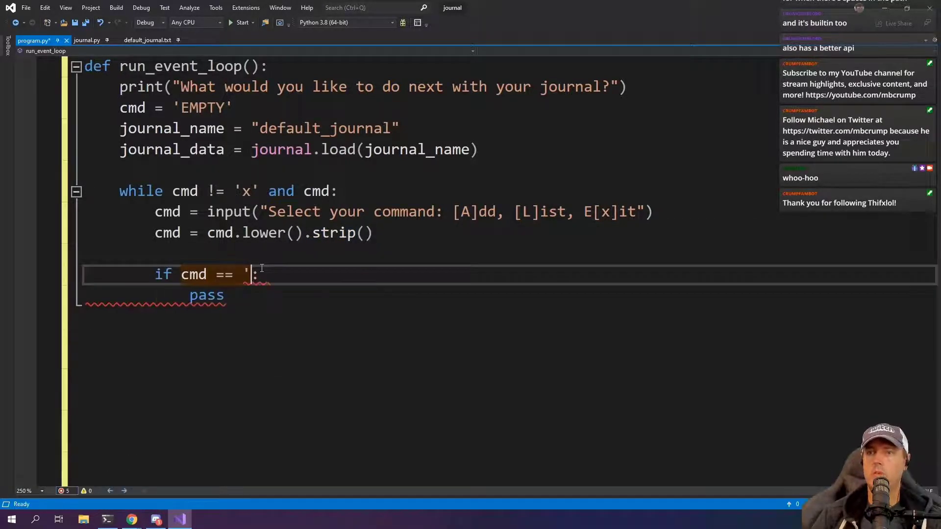
Step: Add if cmd == 'l': calling list_entries(journal_data) in place of pass
{"action": "type", "text": "l'"}
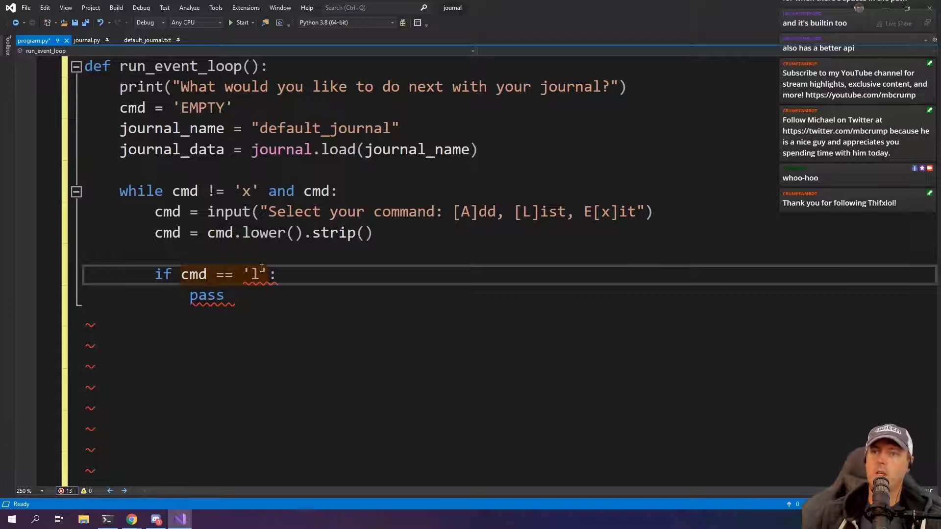
{"action": "double_click", "coordinate": [207, 296]}
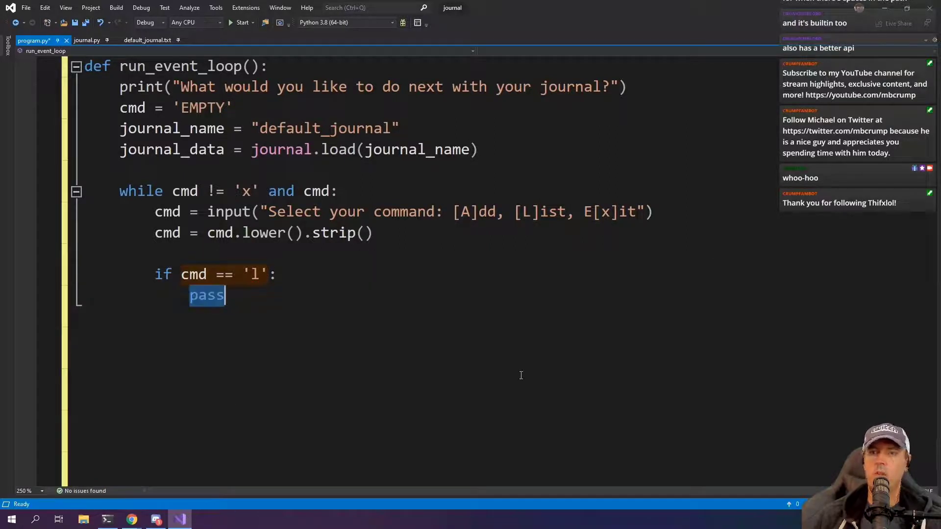
{"action": "type", "text": "list_entries()"}
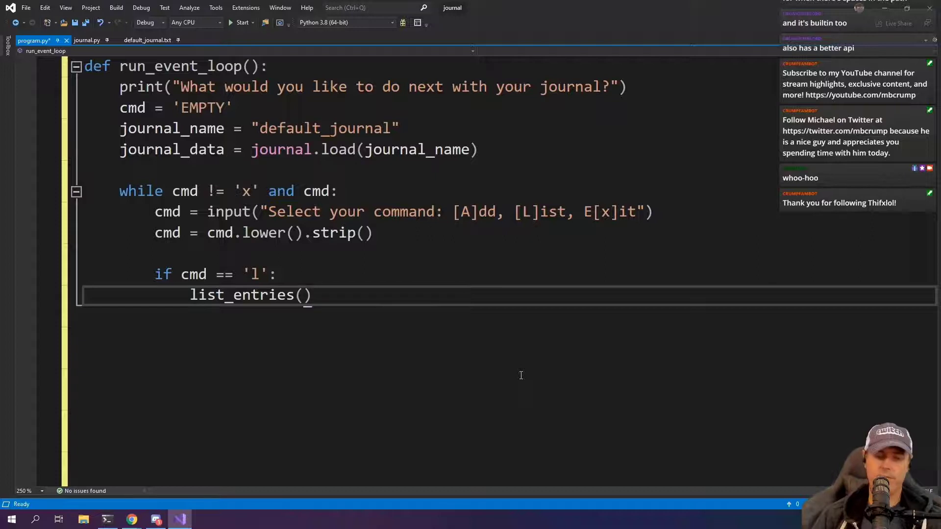
{"action": "type", "text": "journal_data"}
{"action": "type", "text": "def lis"}
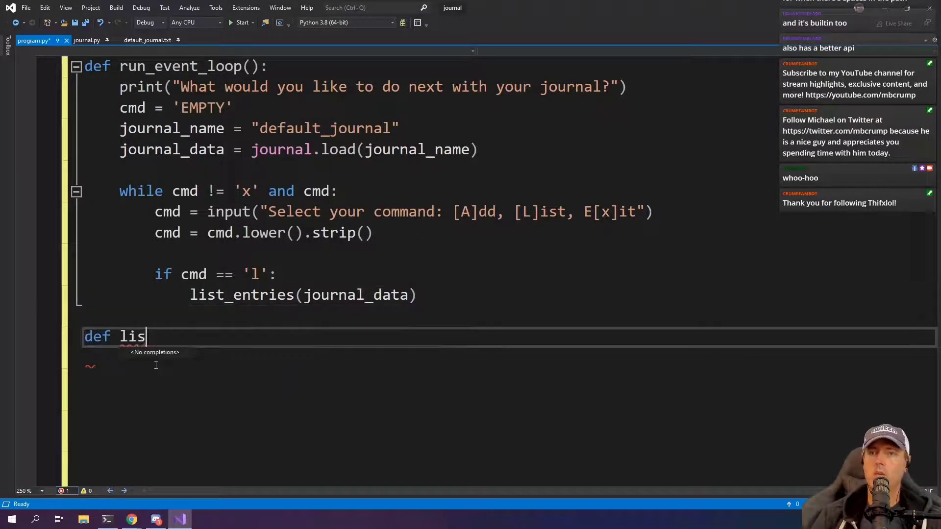
Step: Define list_entries(data) using reversed(data) and a for idx, entry in enumerate loop
{"action": "type", "text": "t_entries(data):"}
{"action": "left_click", "coordinate": [508, 359]}
{"action": "type", "text": "entries.reversed"}
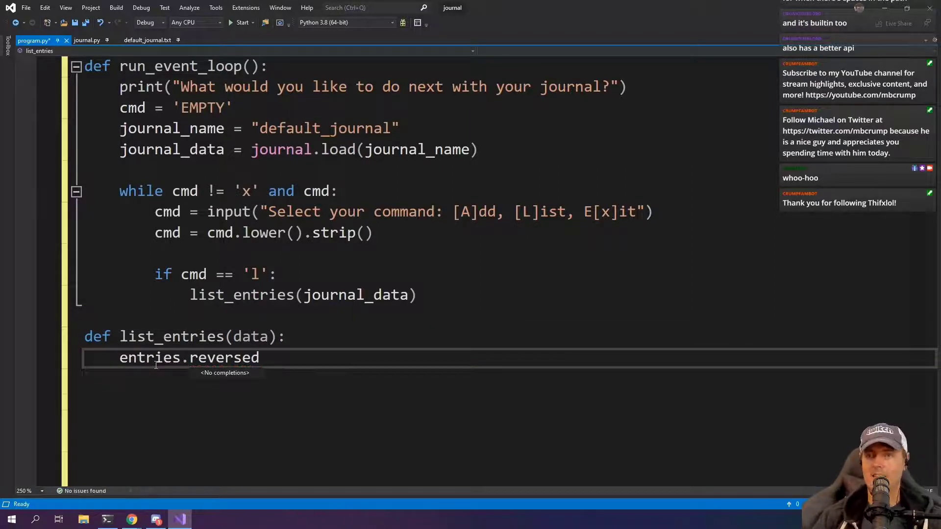
{"action": "type", "text": "(data)"}
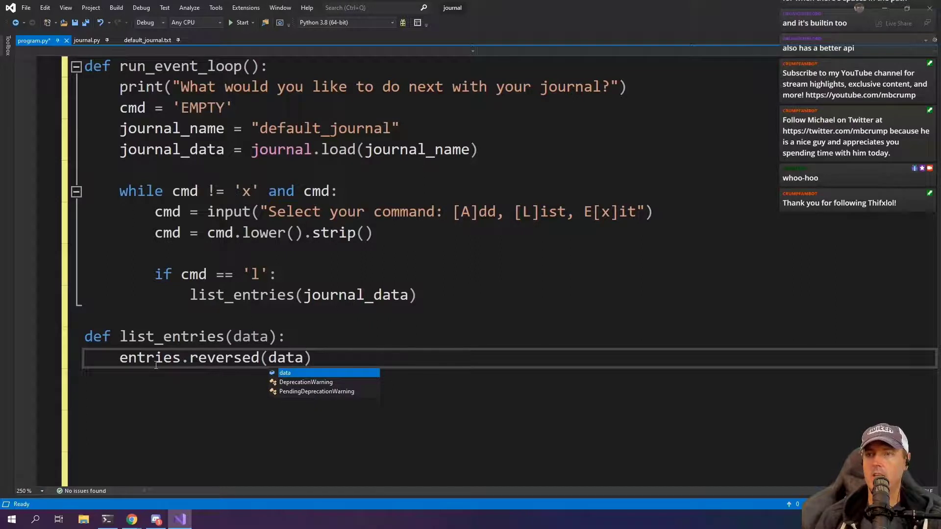
{"action": "type", "text": "for idx,"}
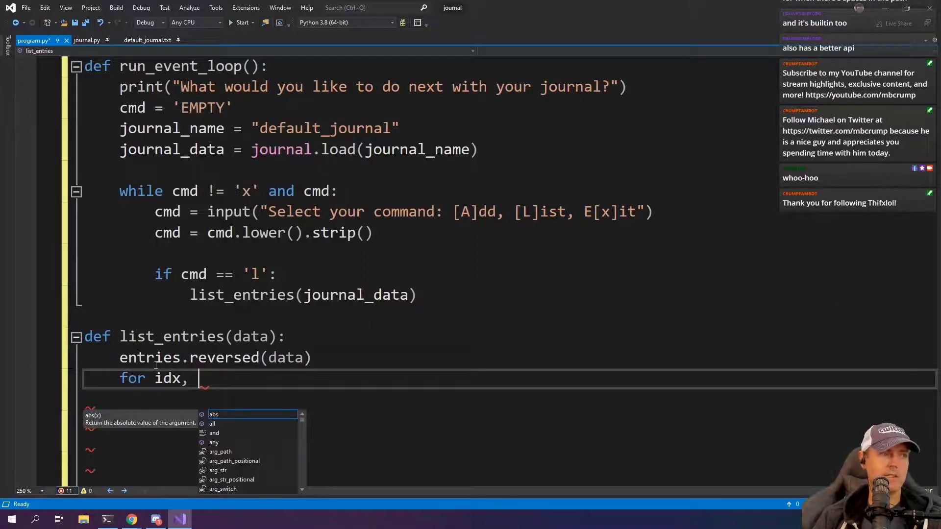
{"action": "type", "text": "entry in en"}
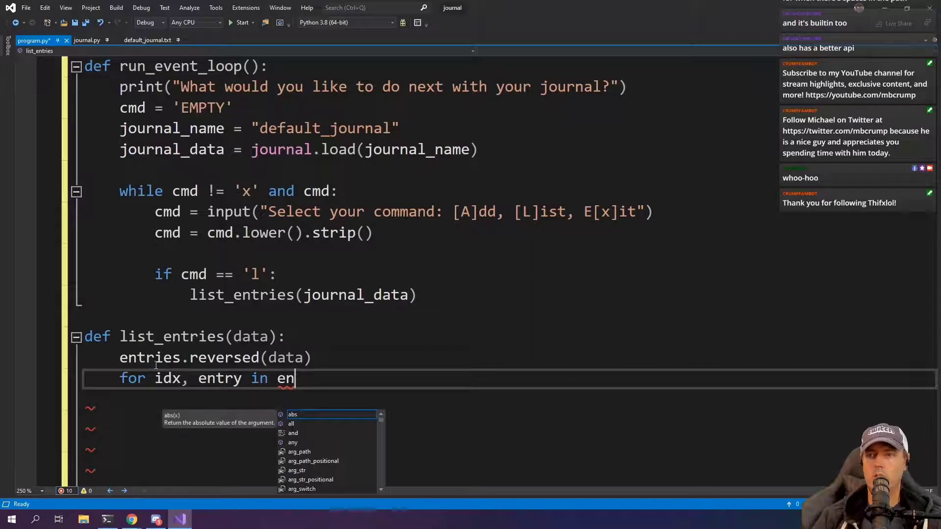
{"action": "type", "text": "umerate"}
{"action": "type", "text": "run"}
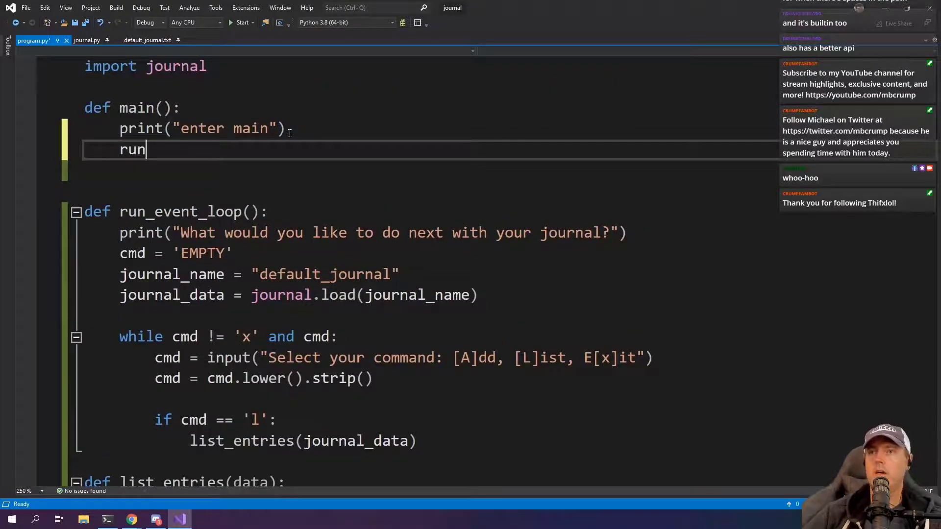
Step: Complete the loop so each reversed entry prints with its number, newest first
{"action": "type", "text": "_event"}
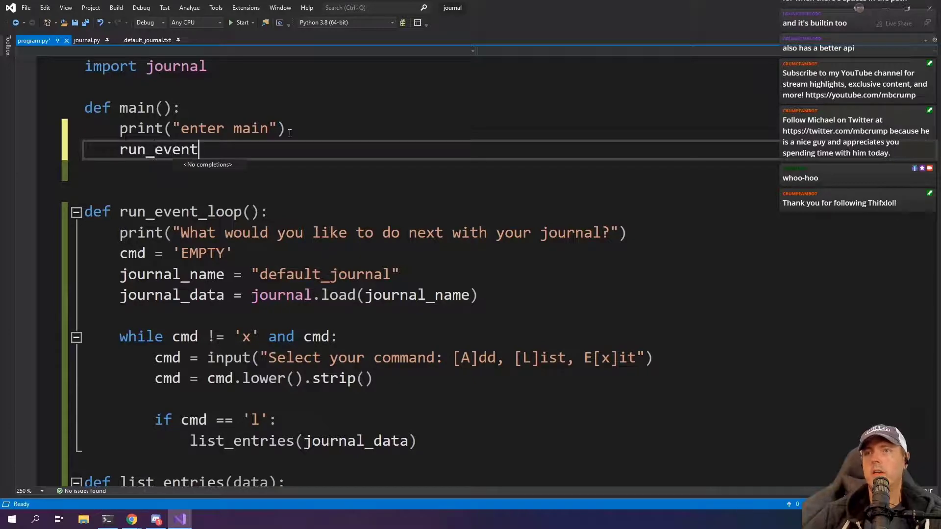
{"action": "left_click", "coordinate": [242, 23]}
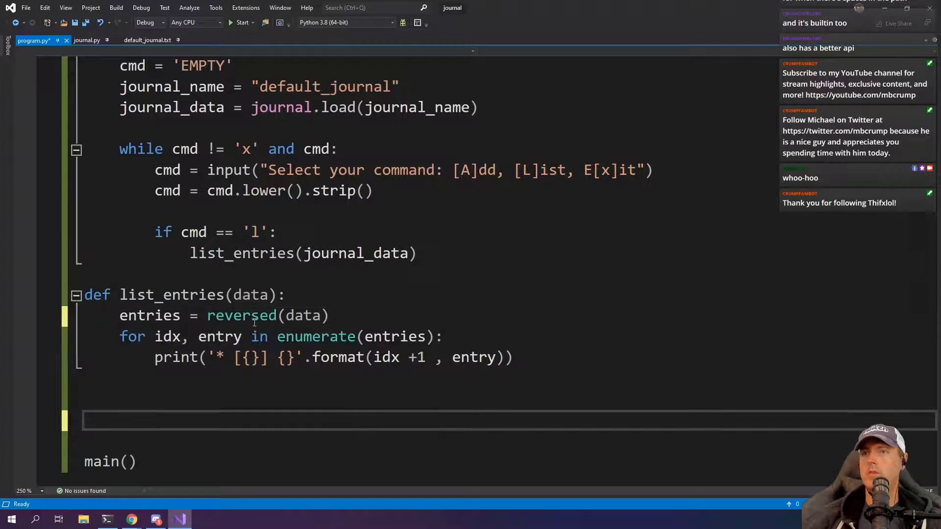
{"action": "mouse_move", "coordinate": [242, 314]}
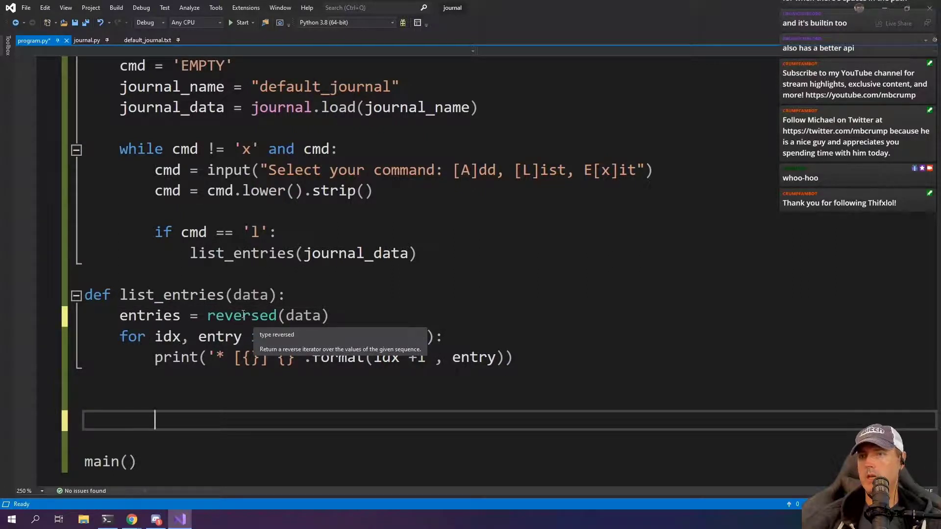
{"action": "left_click", "coordinate": [243, 23]}
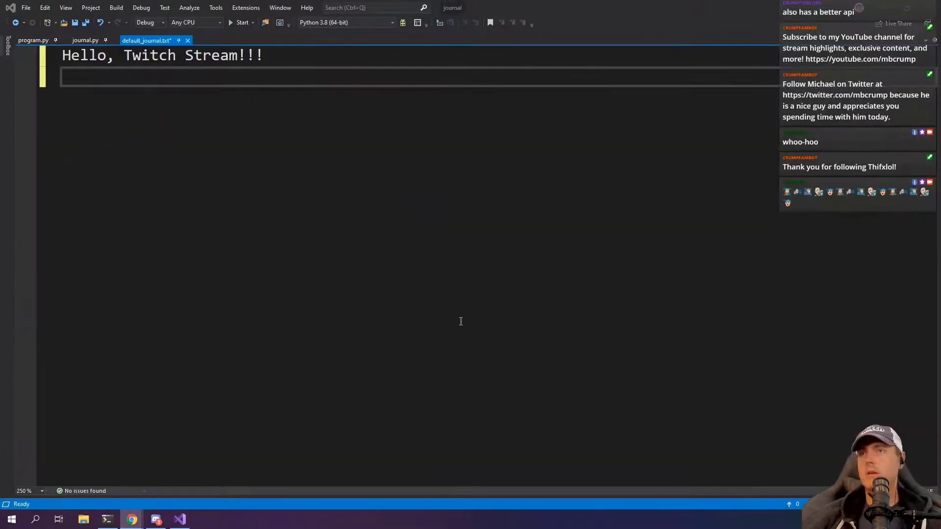
Step: Add a second Hello line to default_journal.txt and run the app to its command prompt
{"action": "type", "text": "Hel"}
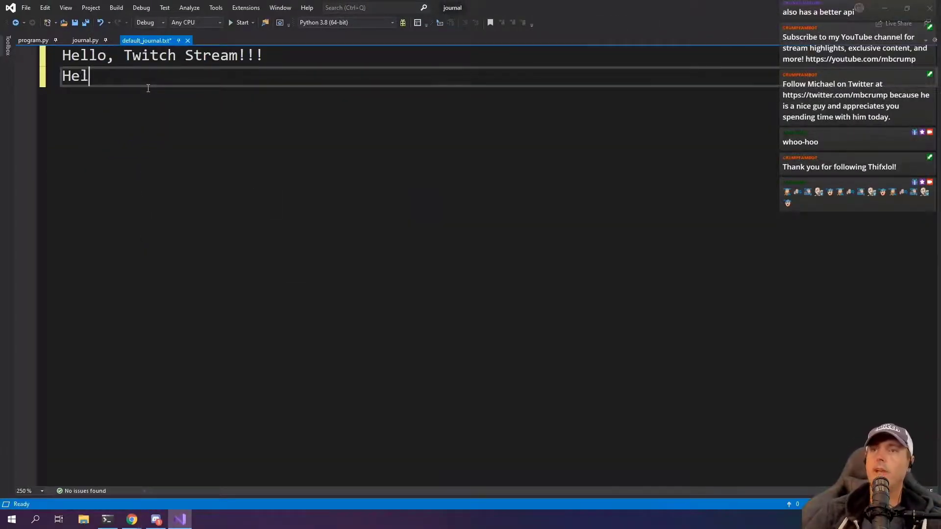
{"action": "left_click", "coordinate": [242, 23]}
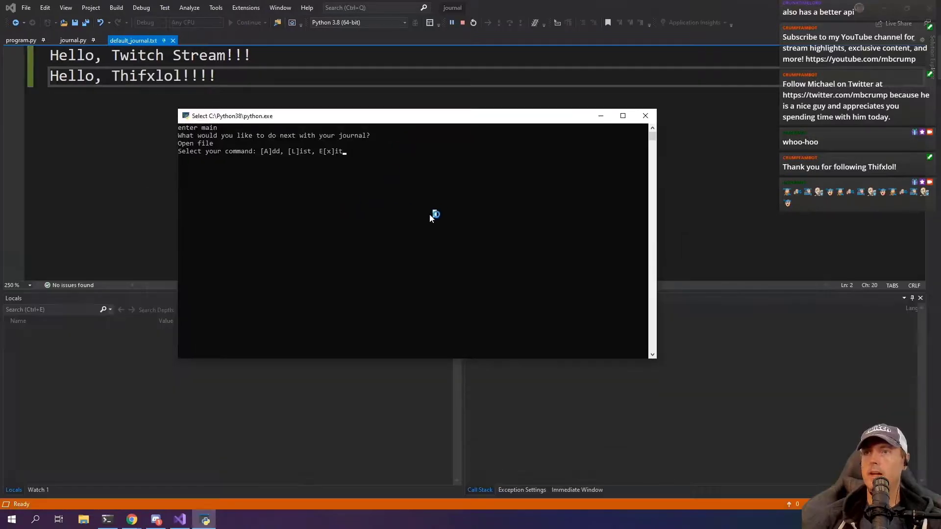
{"action": "type", "text": "l"}
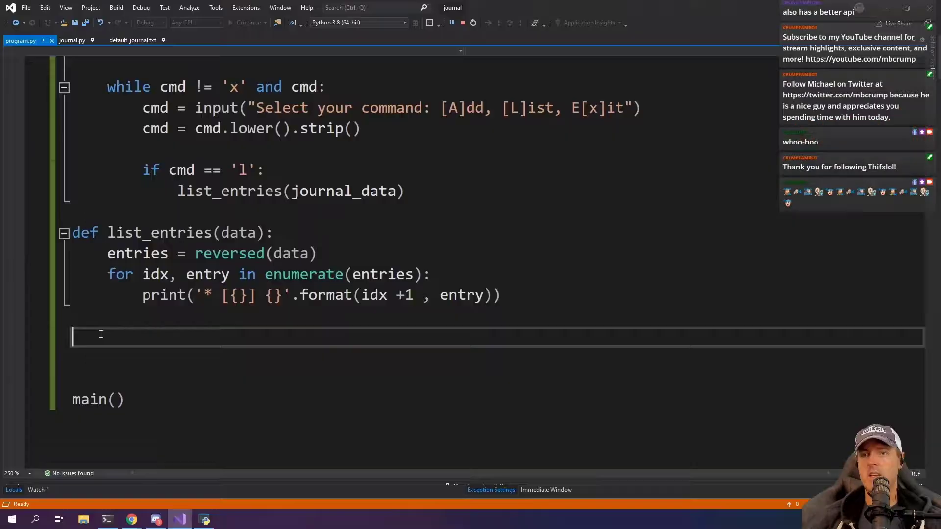
Step: Paste a copy of list_entries as add_entry, prompting with input() and calling journal.add_entry(text, data)
{"action": "key", "text": "ctrl+v"}
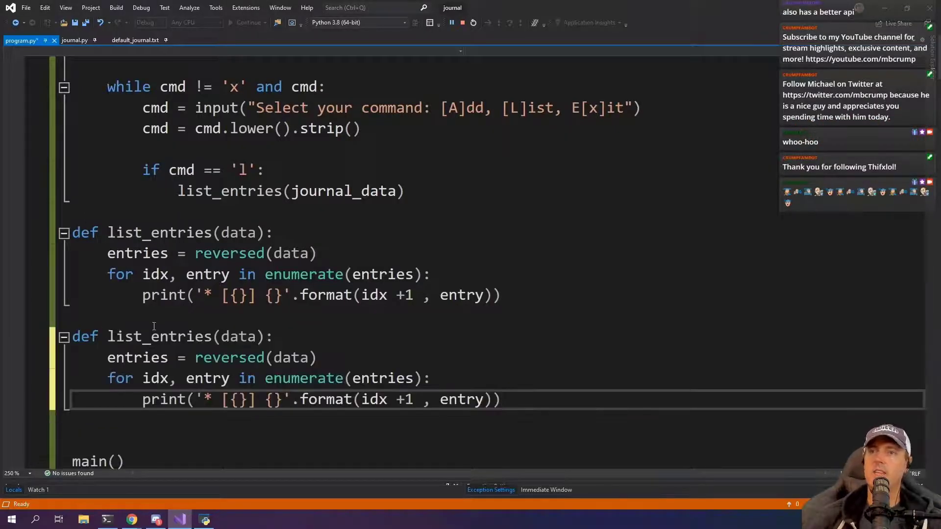
{"action": "double_click", "coordinate": [159, 337]}
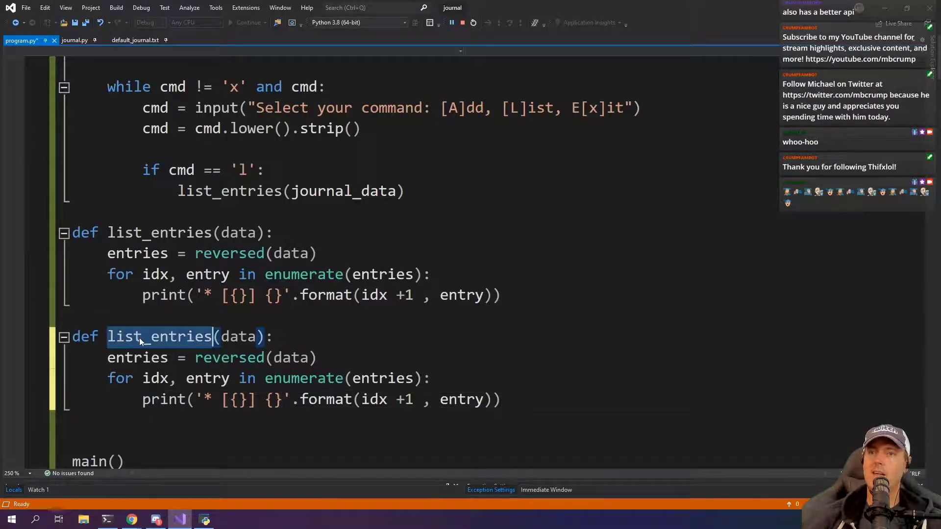
{"action": "type", "text": "add_entr"}
{"action": "left_click", "coordinate": [285, 358]}
{"action": "type", "text": "text = input(\"Type your "}
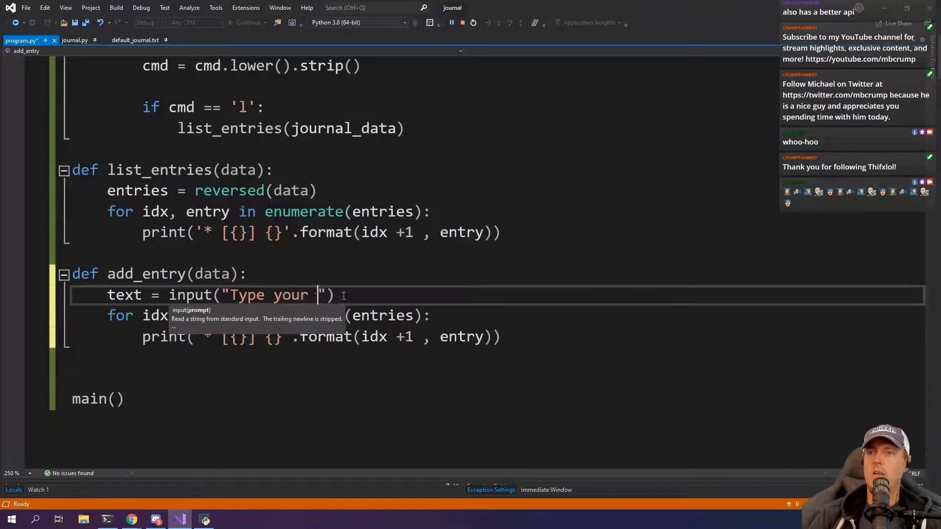
{"action": "type", "text": "entry and press return when finished."}
{"action": "left_click", "coordinate": [497, 315]}
{"action": "type", "text": "journal.add_entry"}
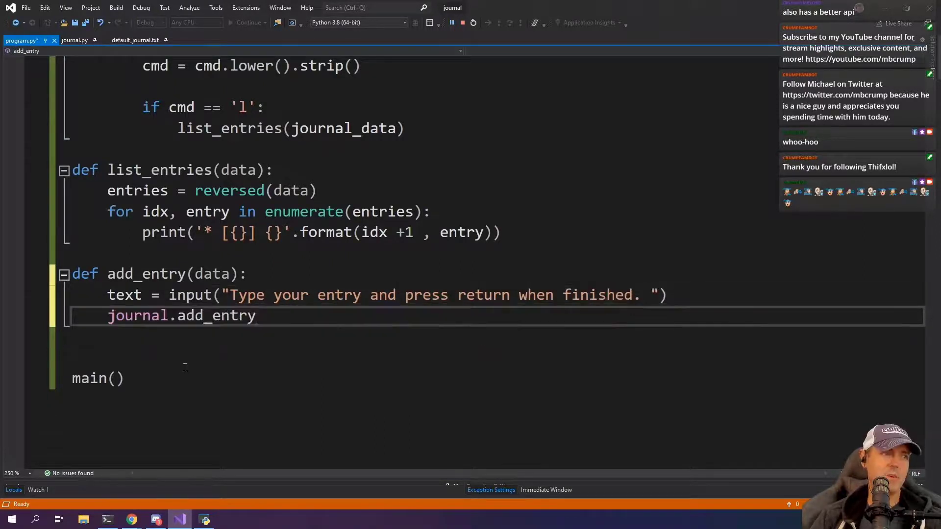
{"action": "type", "text": "(text)"}
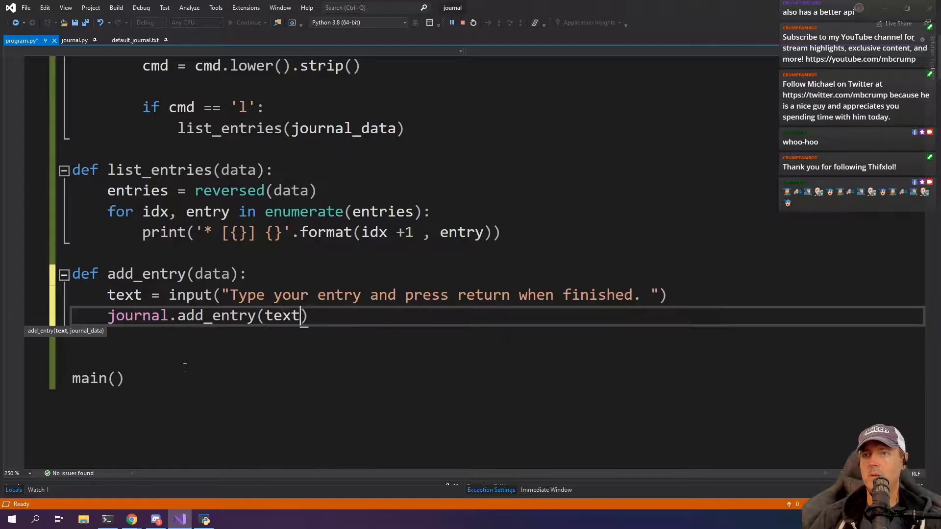
{"action": "type", "text": ", data"}
{"action": "type", "text": "elif cmd == 'a':"}
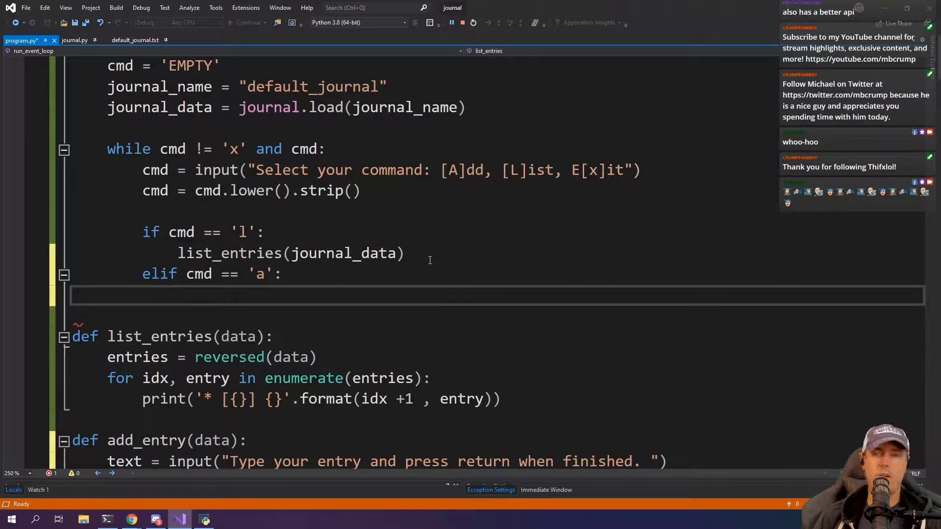
Step: Call add_entry(journal_data) under 'a' and print "Please enter a valid number." for invalid commands
{"action": "type", "text": "add_entry"}
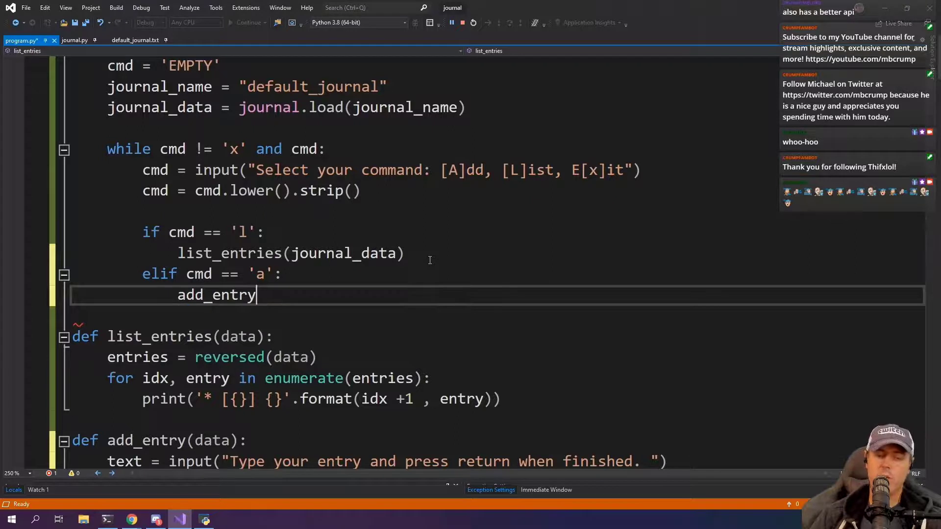
{"action": "type", "text": "()"}
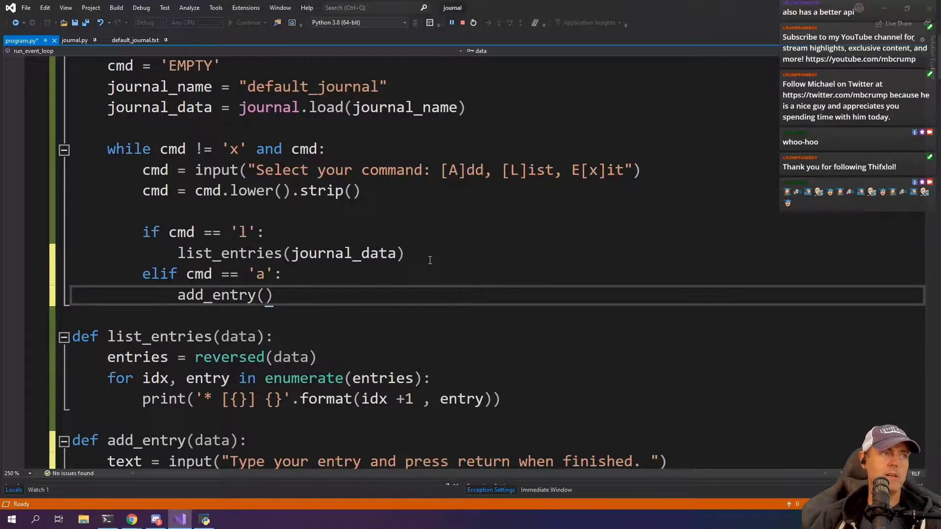
{"action": "left_click", "coordinate": [265, 295]}
{"action": "type", "text": "joujournal_data"}
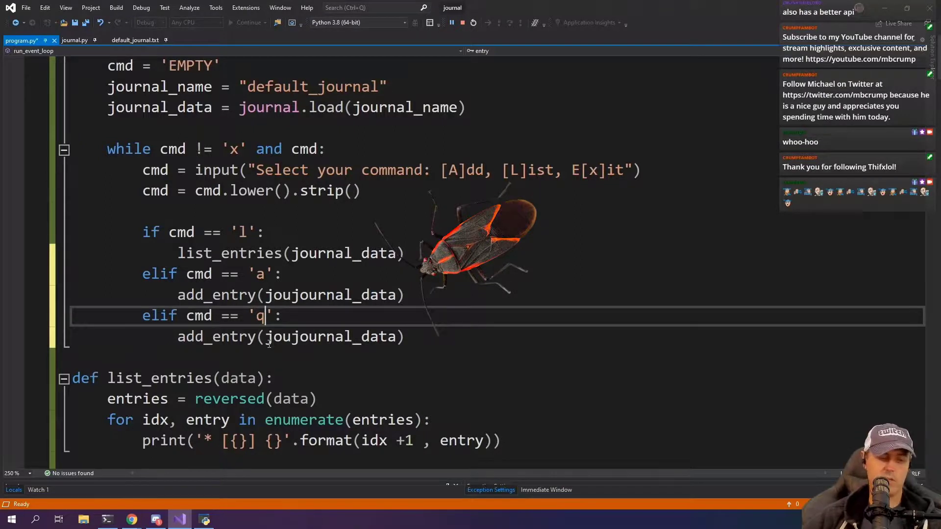
{"action": "type", "text": "x"}
{"action": "type", "text": "print(\""}
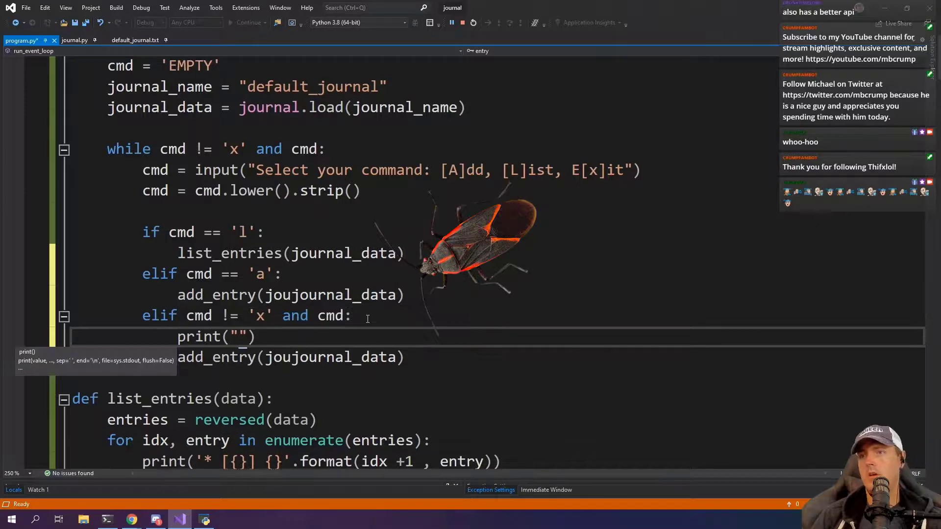
{"action": "type", "text": "Please enter a"}
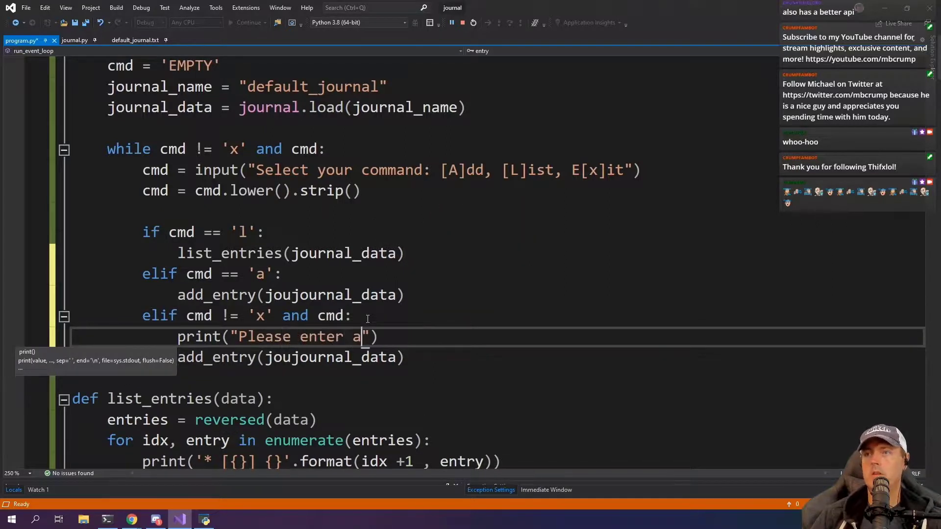
{"action": "type", "text": "valid number."}
{"action": "type", "text": "print(\"completed"}
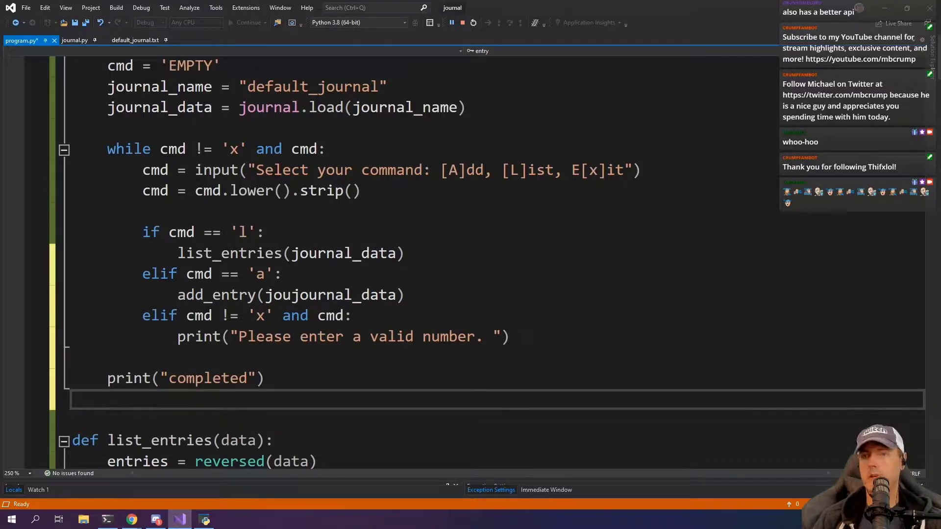
Step: Add journal.save(journal_name, journal_data) after the loop ends
{"action": "type", "text": "journal.sa"}
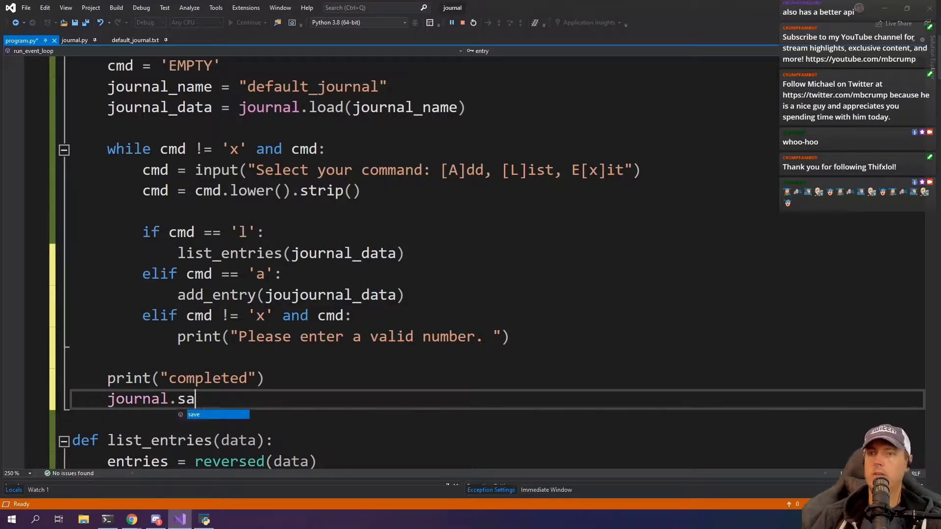
{"action": "type", "text": "ve()"}
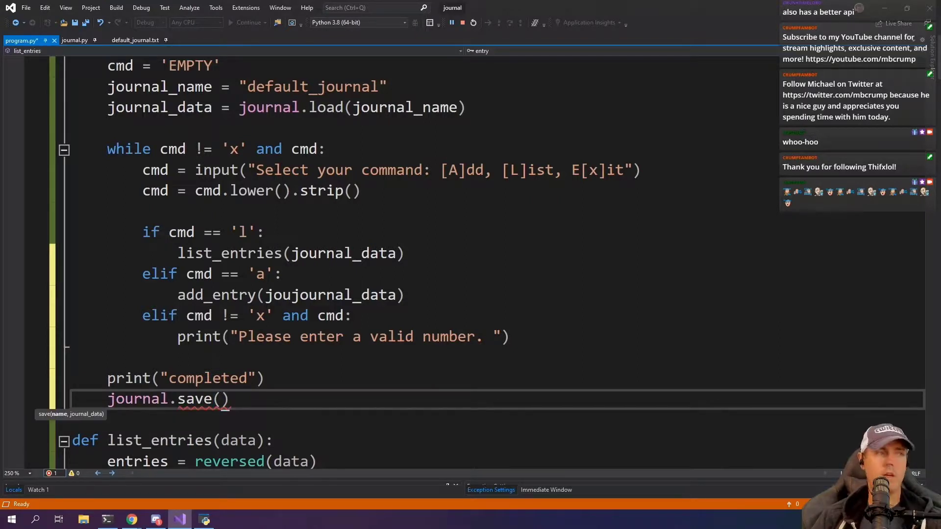
{"action": "type", "text": "journal_name"}
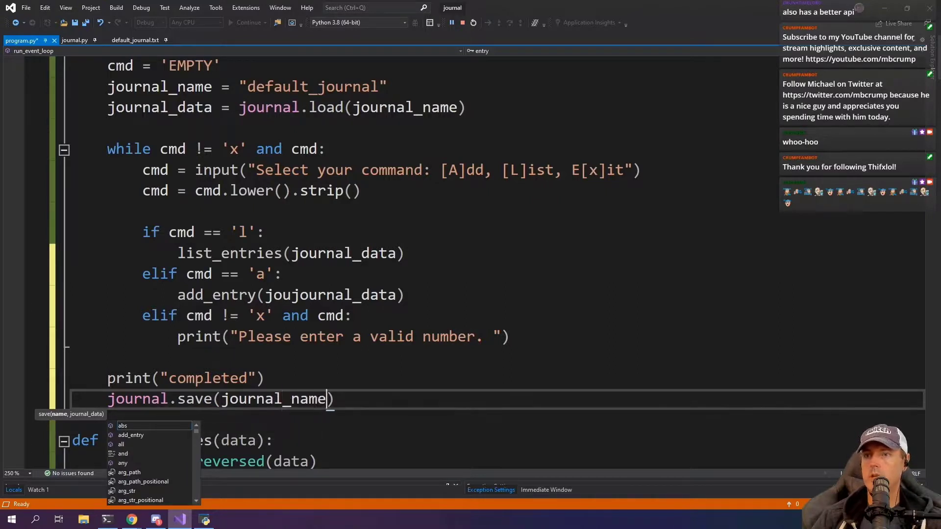
{"action": "type", "text": ", journal_data"}
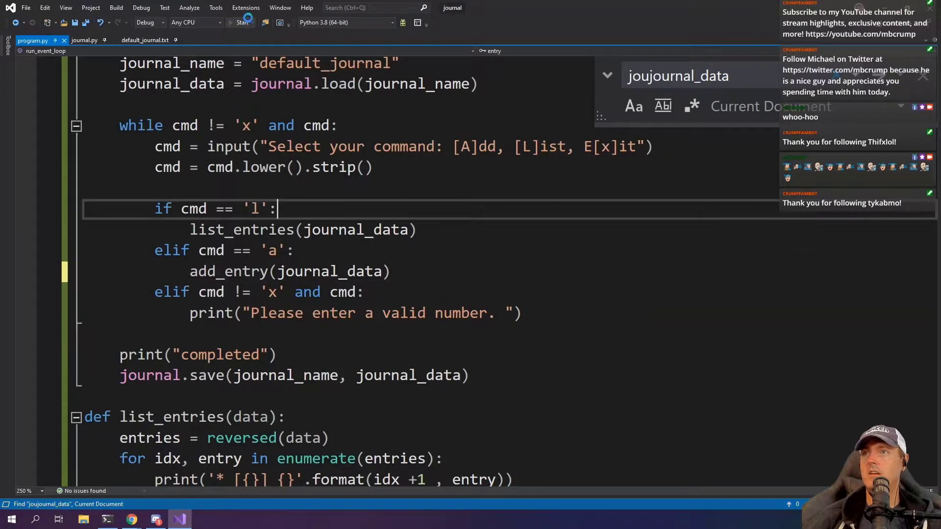
Step: Run the journal app and enter l to list the saved entries
{"action": "left_click", "coordinate": [240, 23]}
{"action": "type", "text": "Hello, tykabmo!!"}
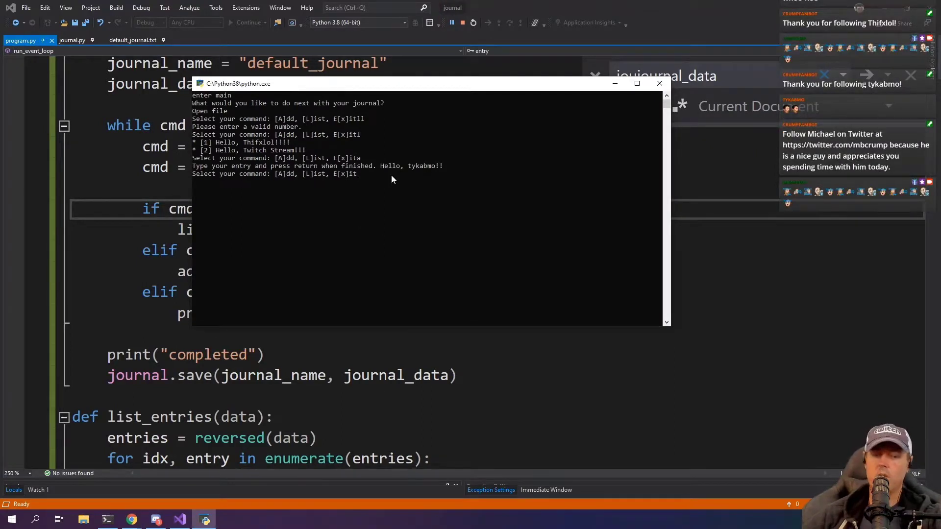
{"action": "type", "text": "l"}
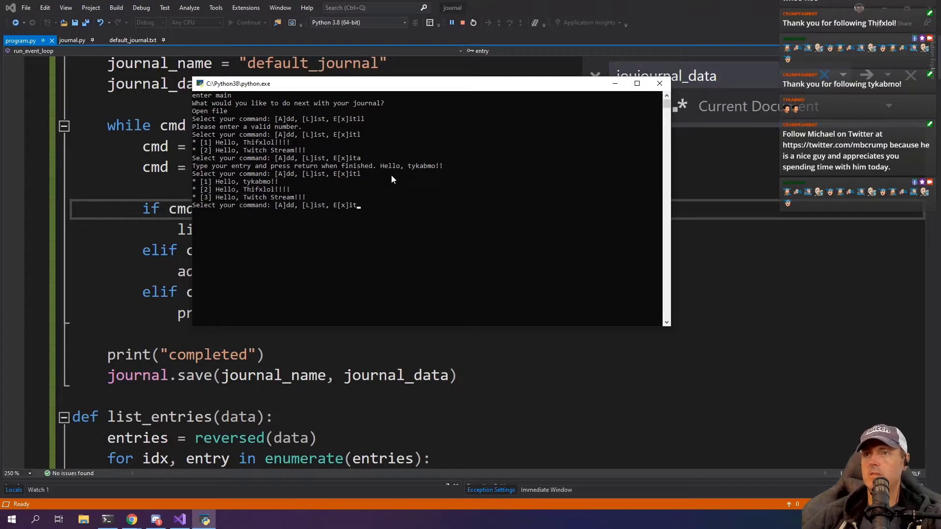